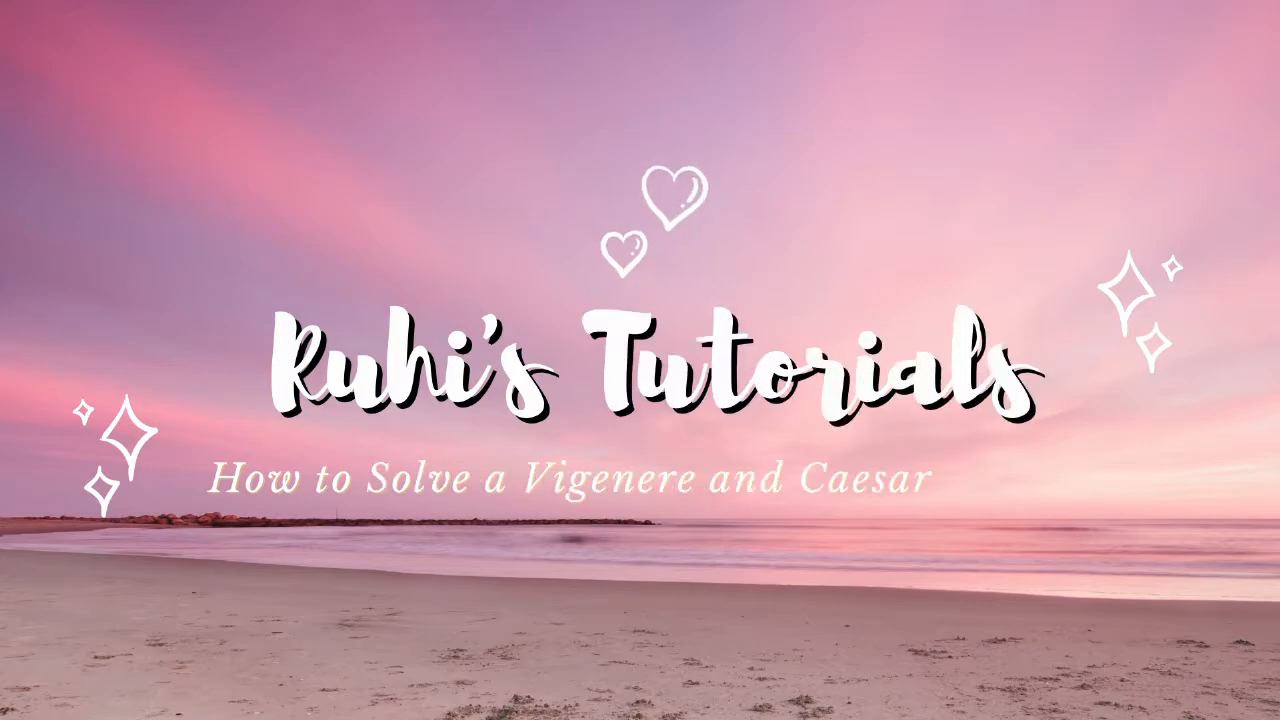
# Step: Open the Vigenère cipher worksheet with ciphertext 'DLGC MQ K ZGQILOVC MMNRIP' and the Vigenère square
pyautogui.write('Cipher')
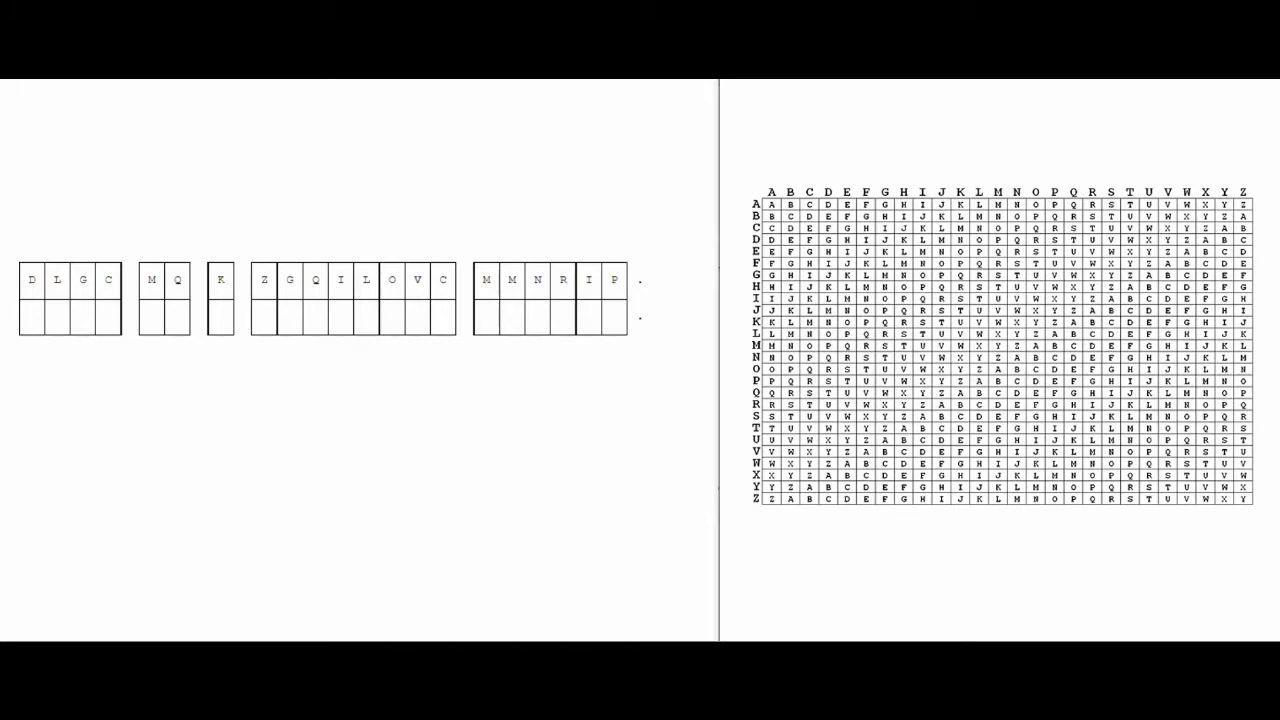
pyautogui.moveTo(533, 156)
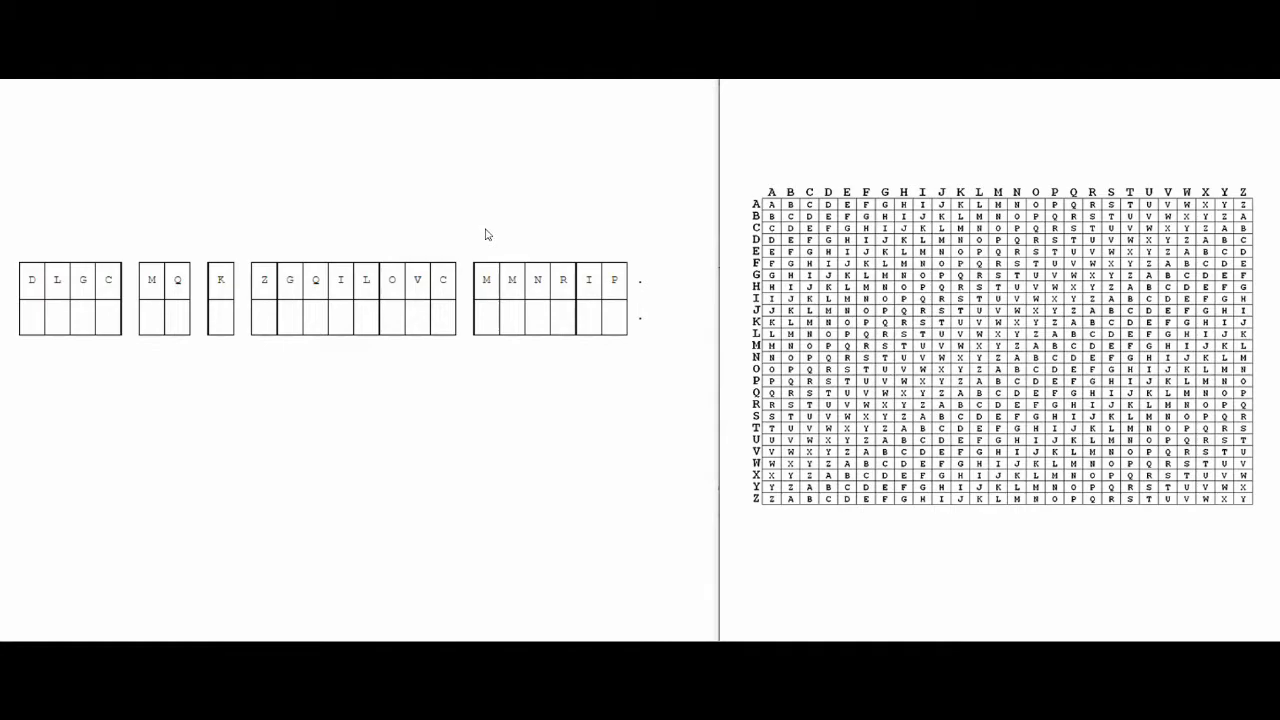
pyautogui.moveTo(763, 565)
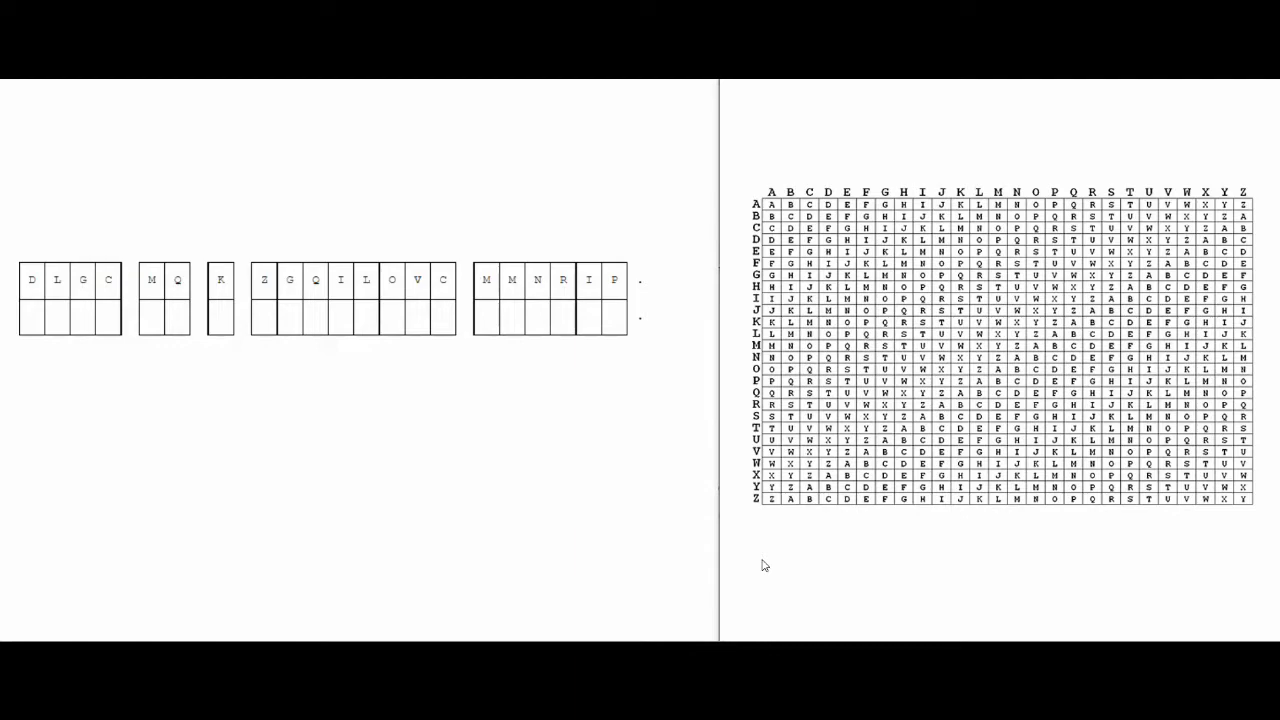
pyautogui.moveTo(702, 450)
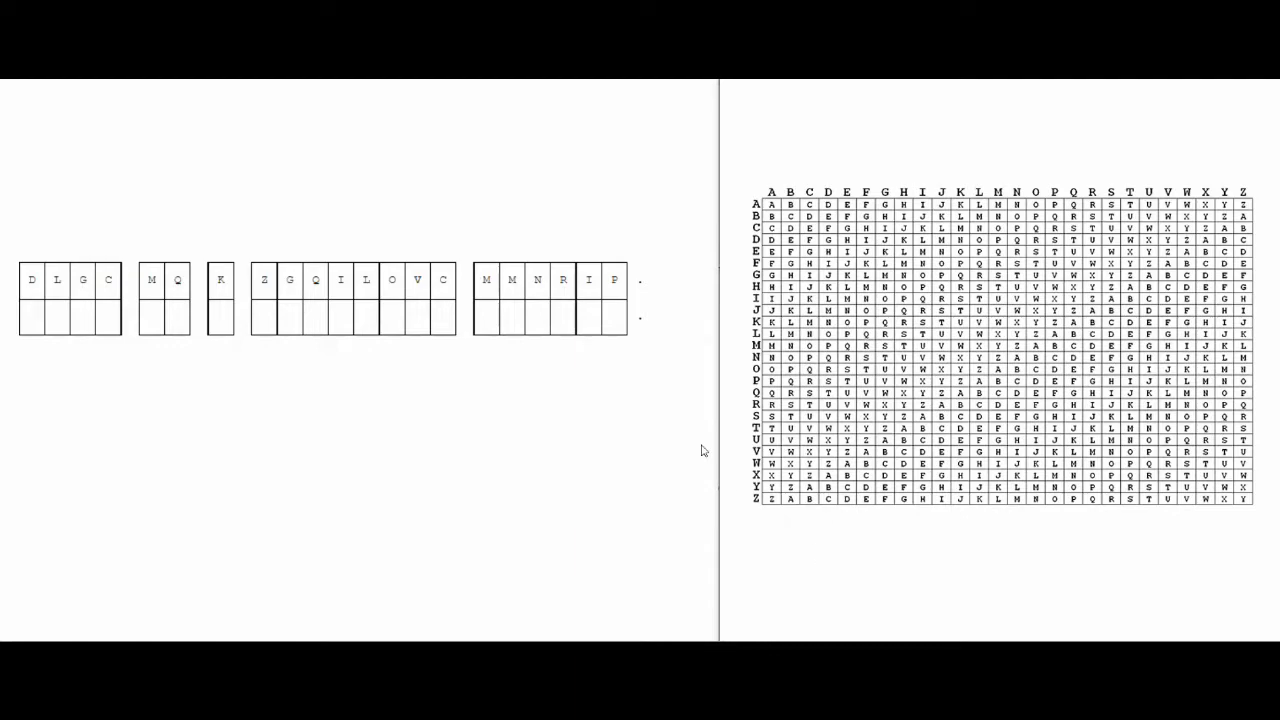
pyautogui.moveTo(638, 256)
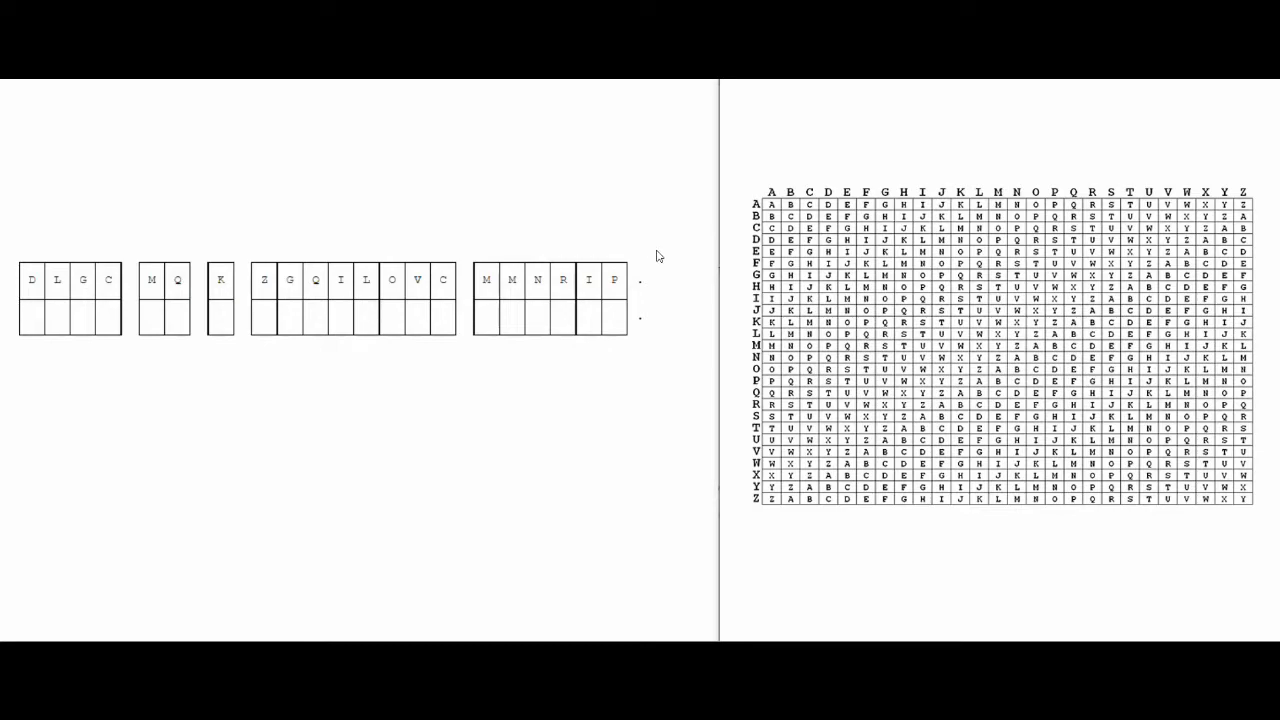
pyautogui.moveTo(734, 296)
pyautogui.write('ciph')
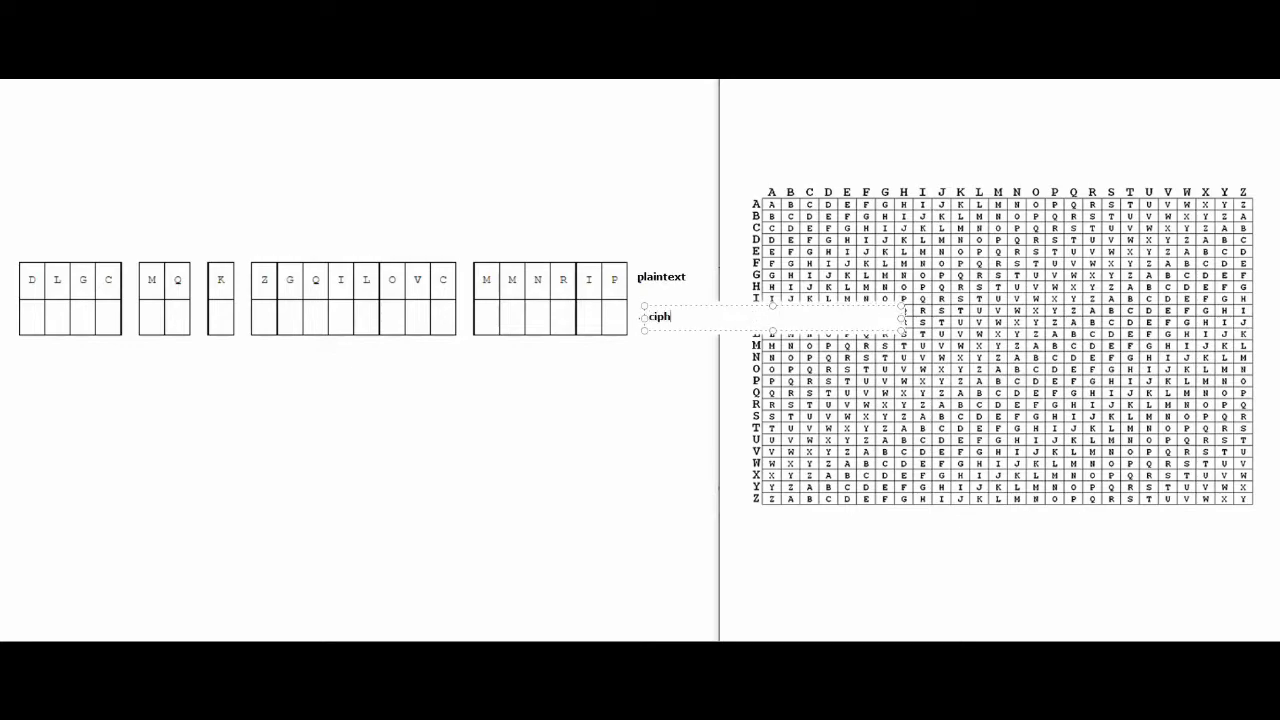
# Step: Complete the 'ciphertext' row label on the worksheet
pyautogui.write('ertext')
pyautogui.write('key')
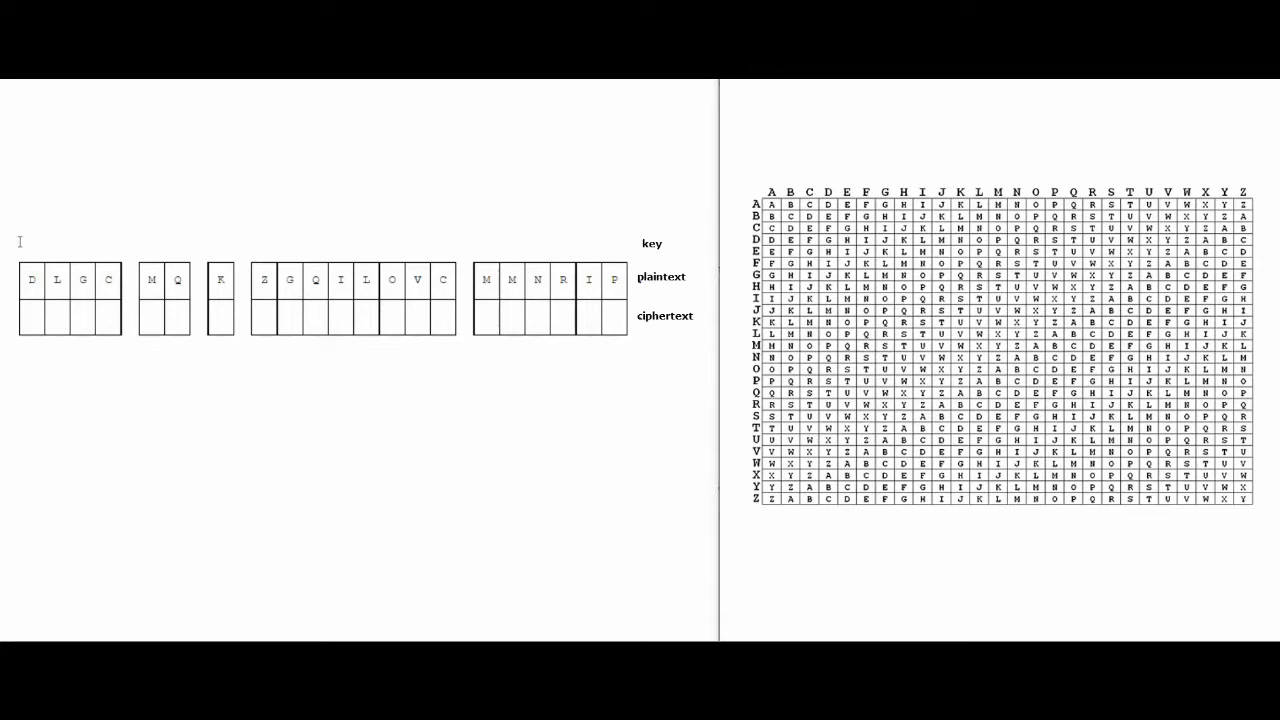
pyautogui.moveTo(519, 233)
pyautogui.write('K E Y K   E Y   K E Y K E Y K E Y K   E Y K E Y K')
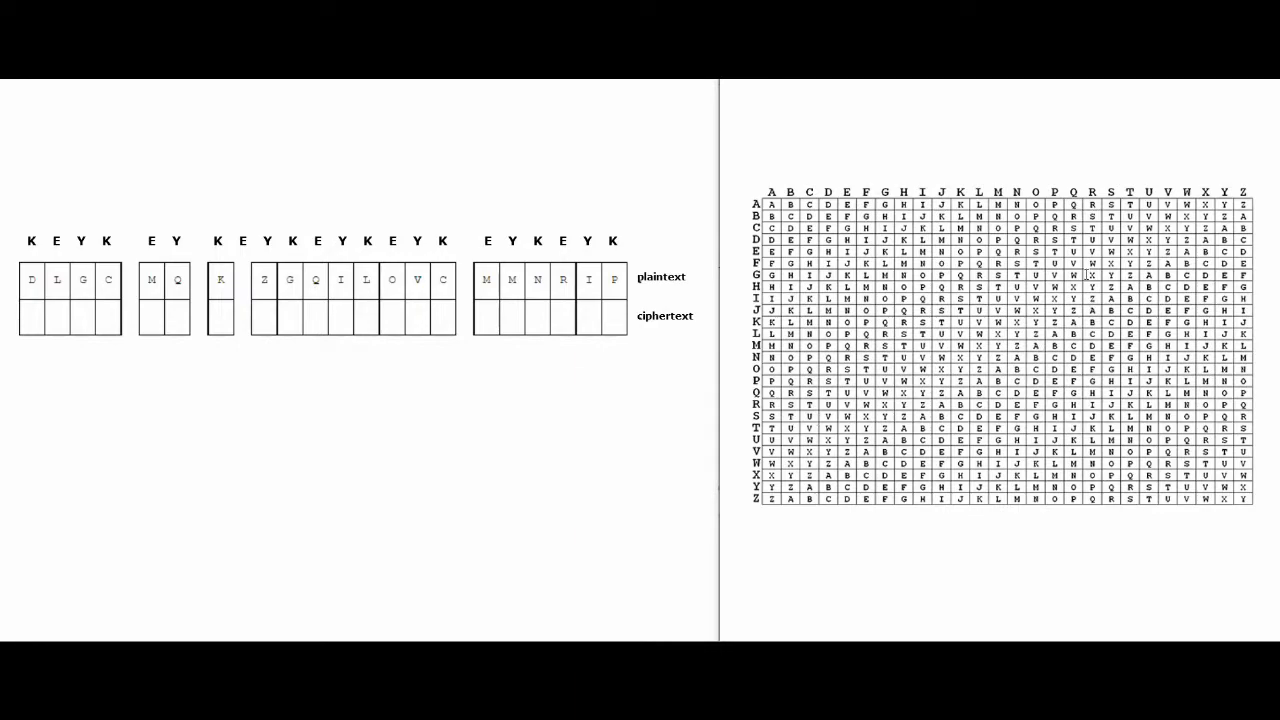
pyautogui.moveTo(965, 411)
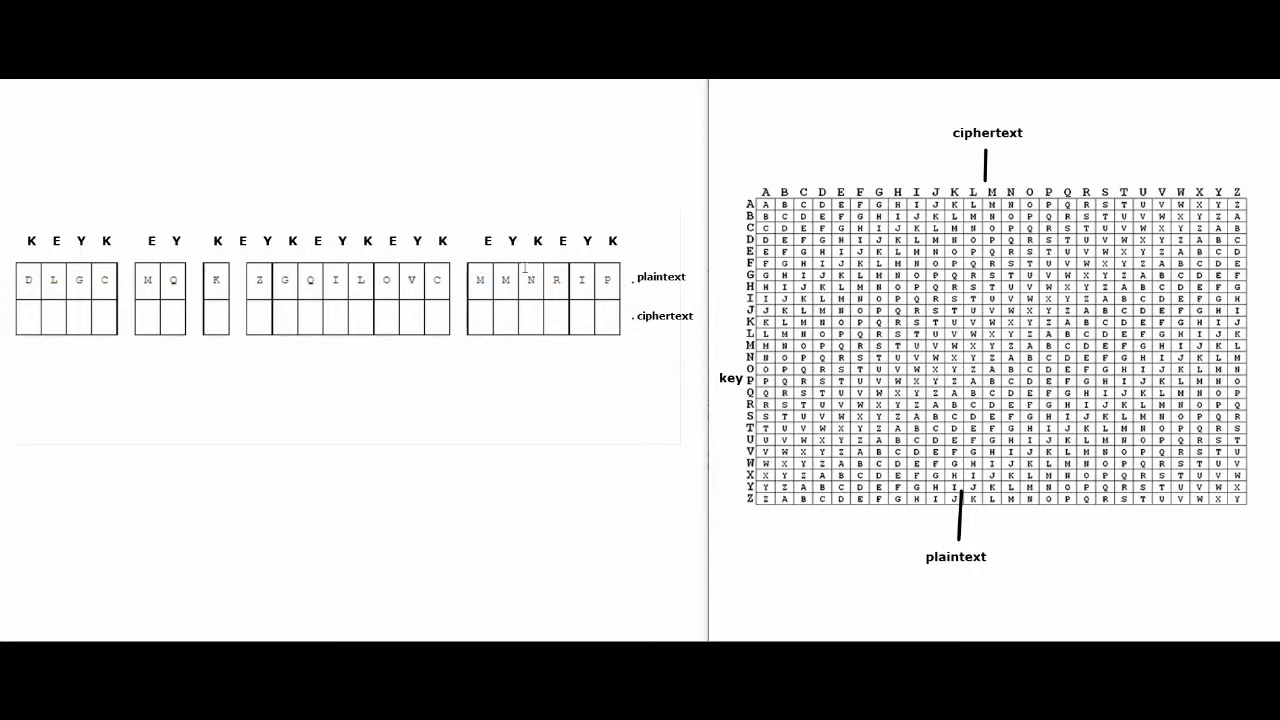
pyautogui.moveTo(672, 240)
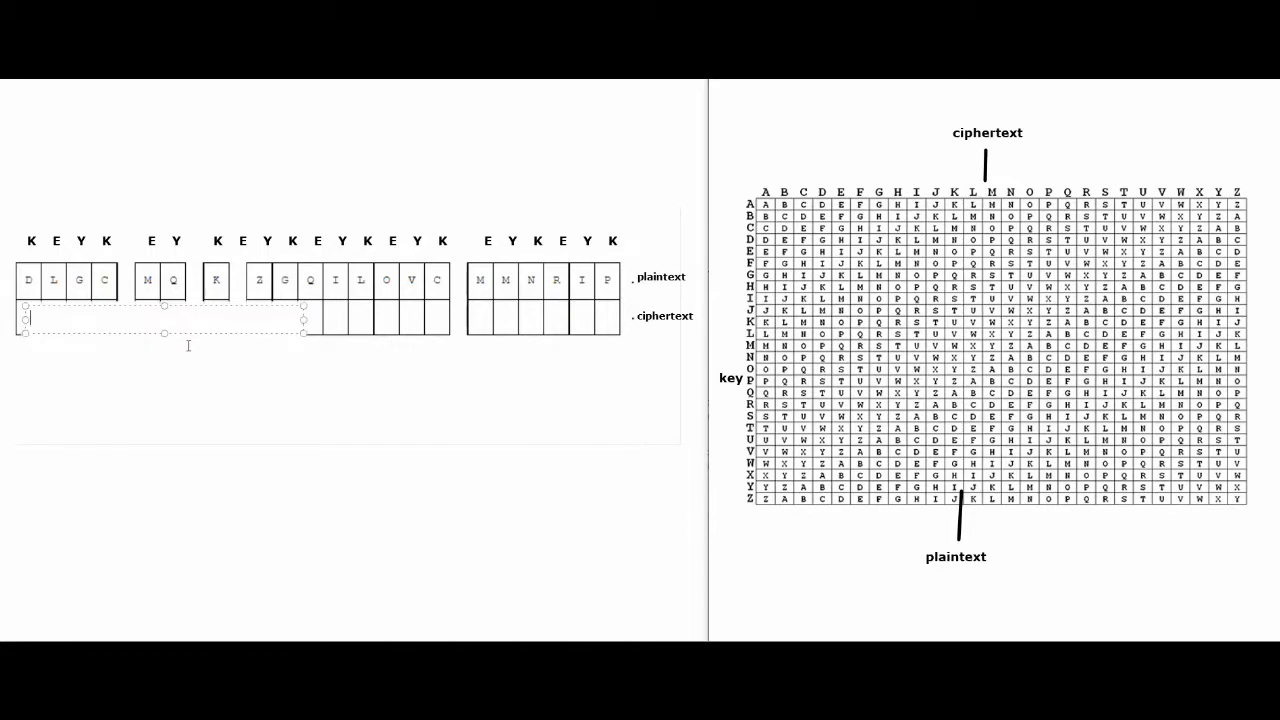
# Step: Write the decoded letters T, H, I under the first cipher word
pyautogui.write('T')
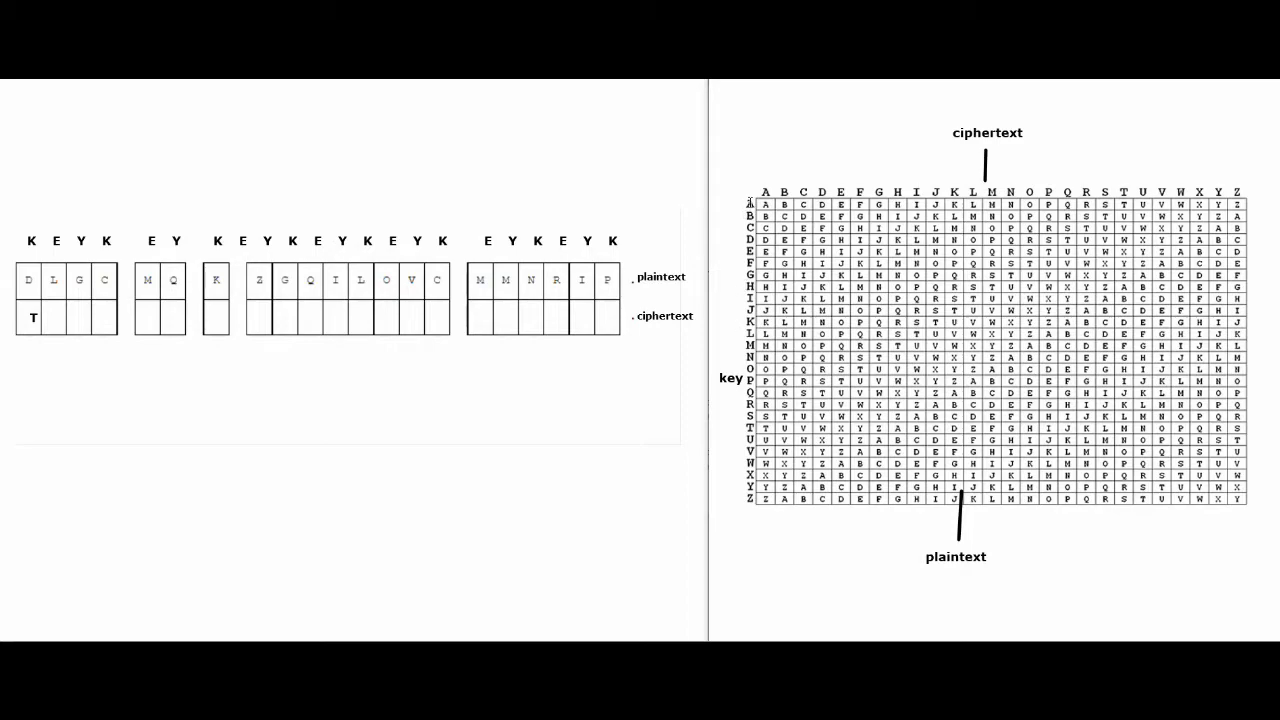
pyautogui.moveTo(787, 252)
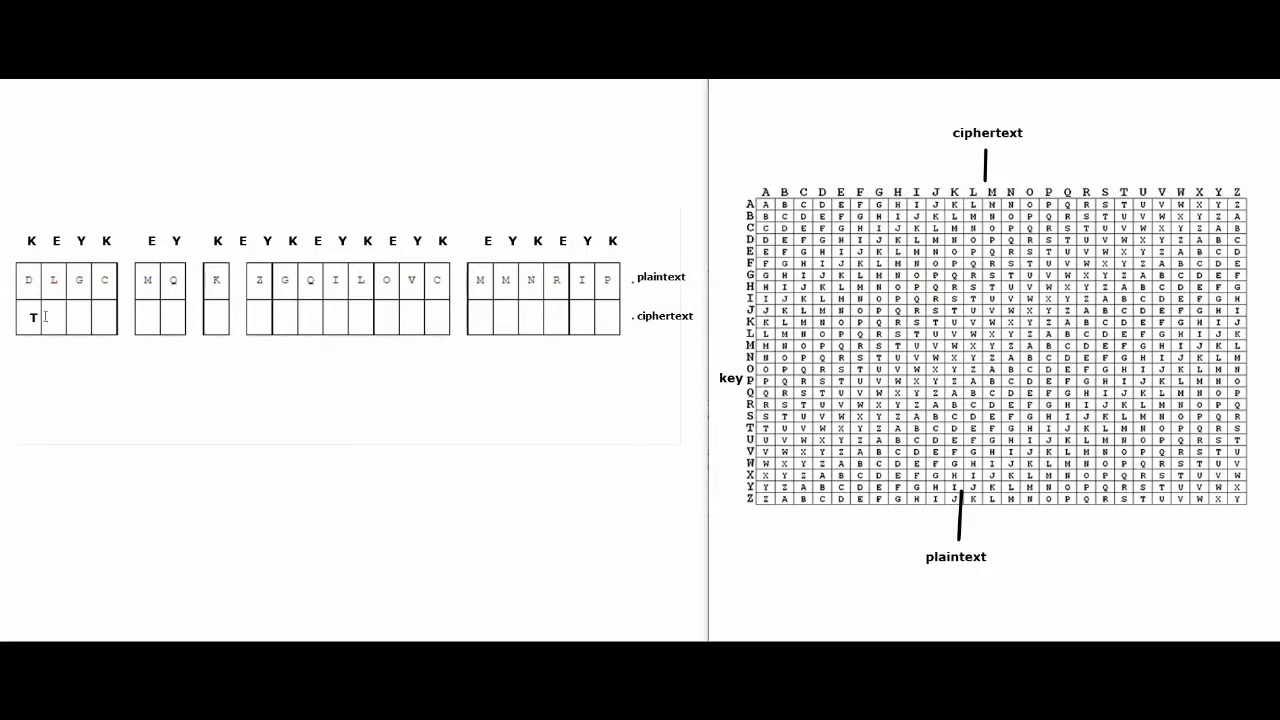
pyautogui.write('H')
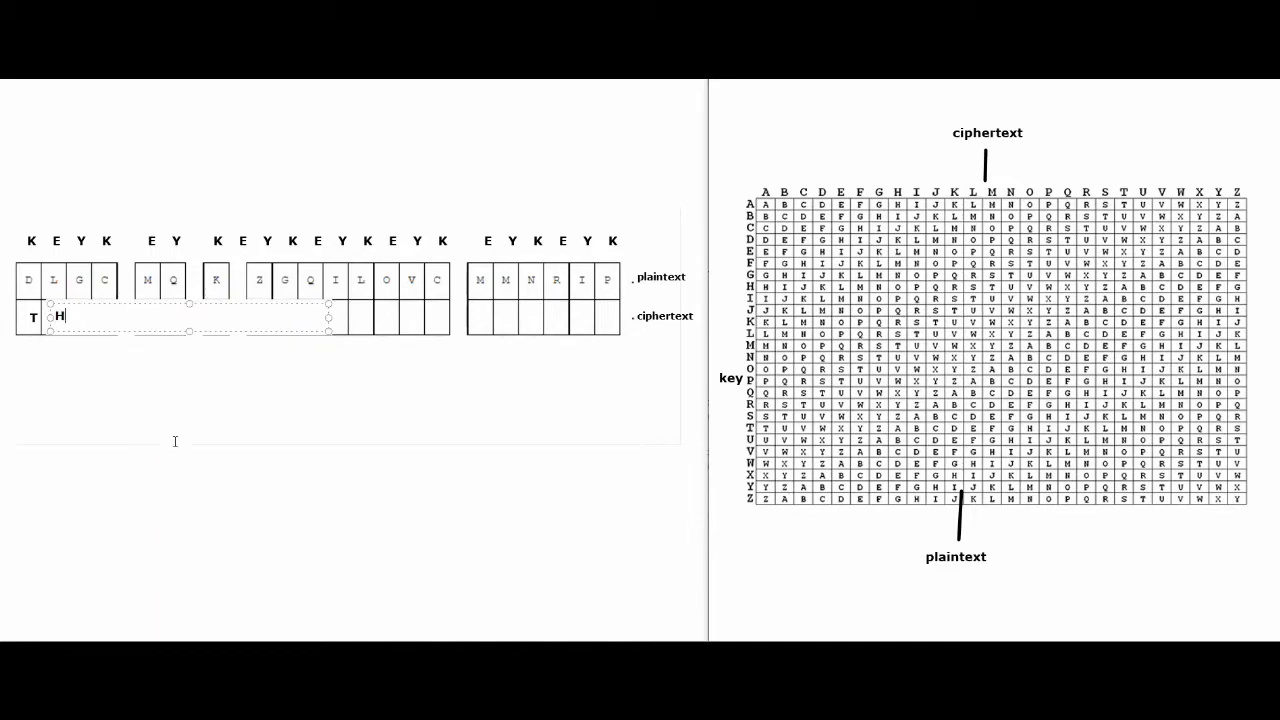
pyautogui.write('I')
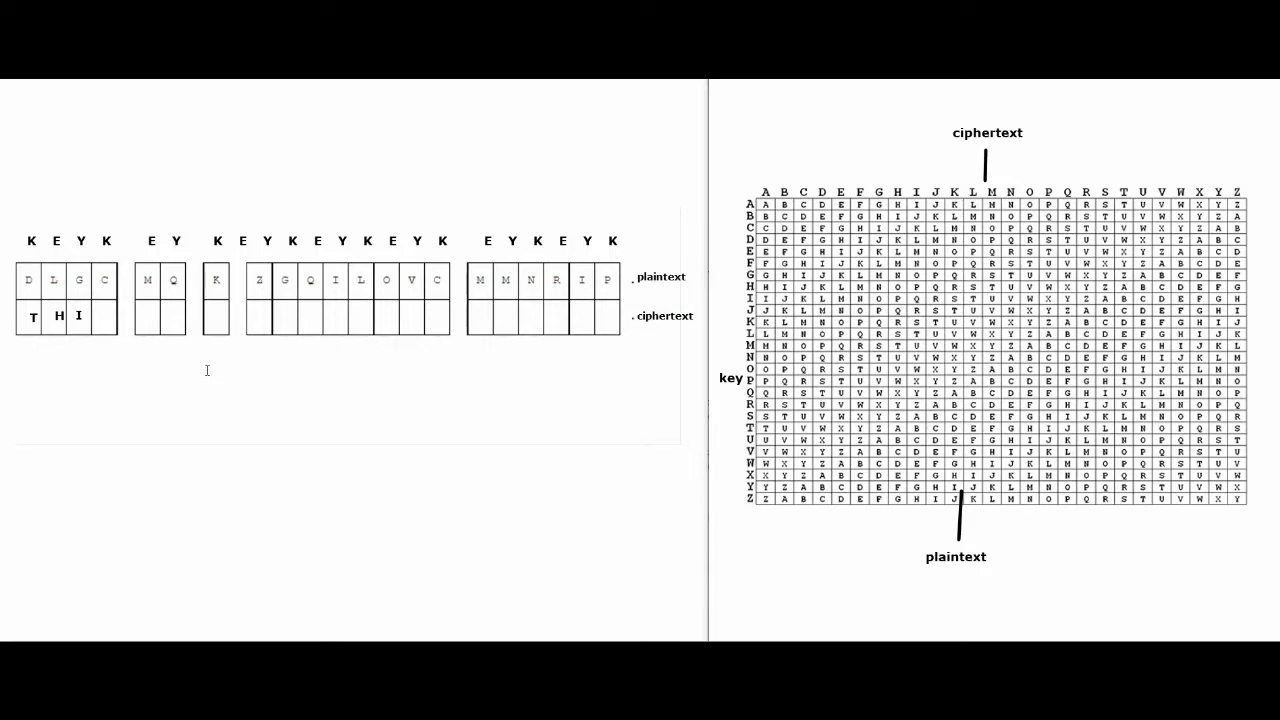
pyautogui.moveTo(650, 314)
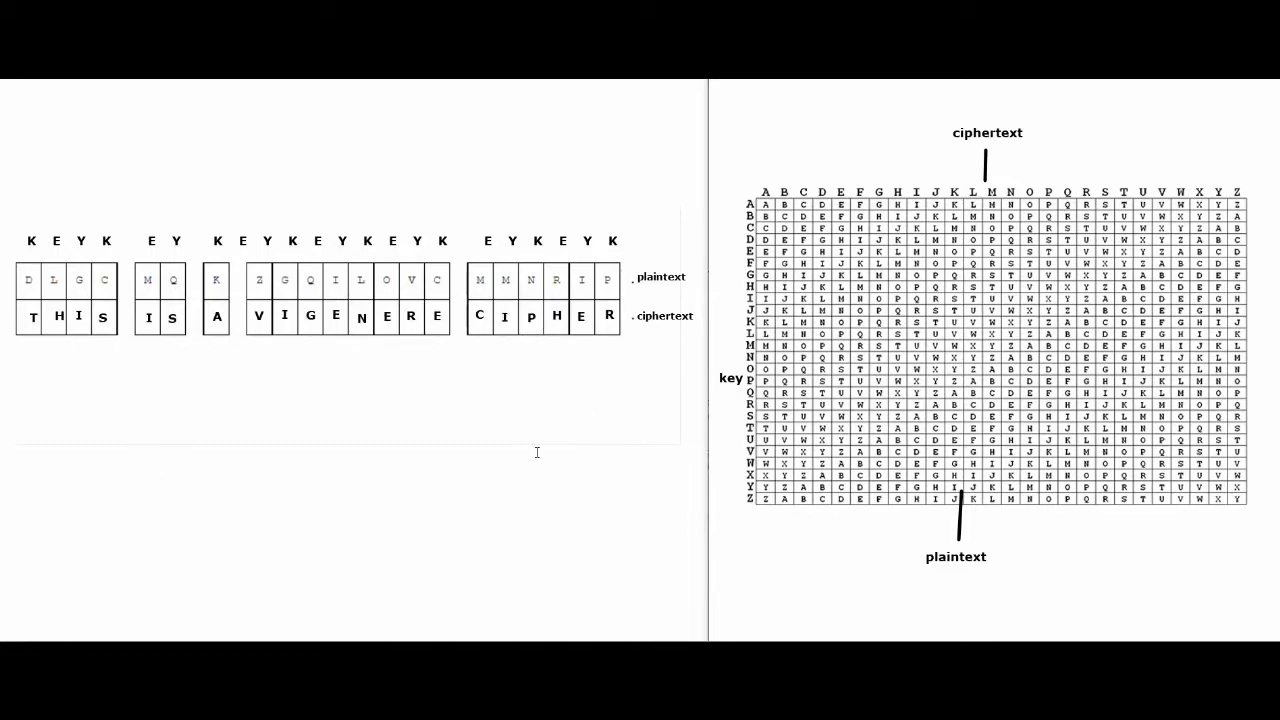
pyautogui.moveTo(549, 410)
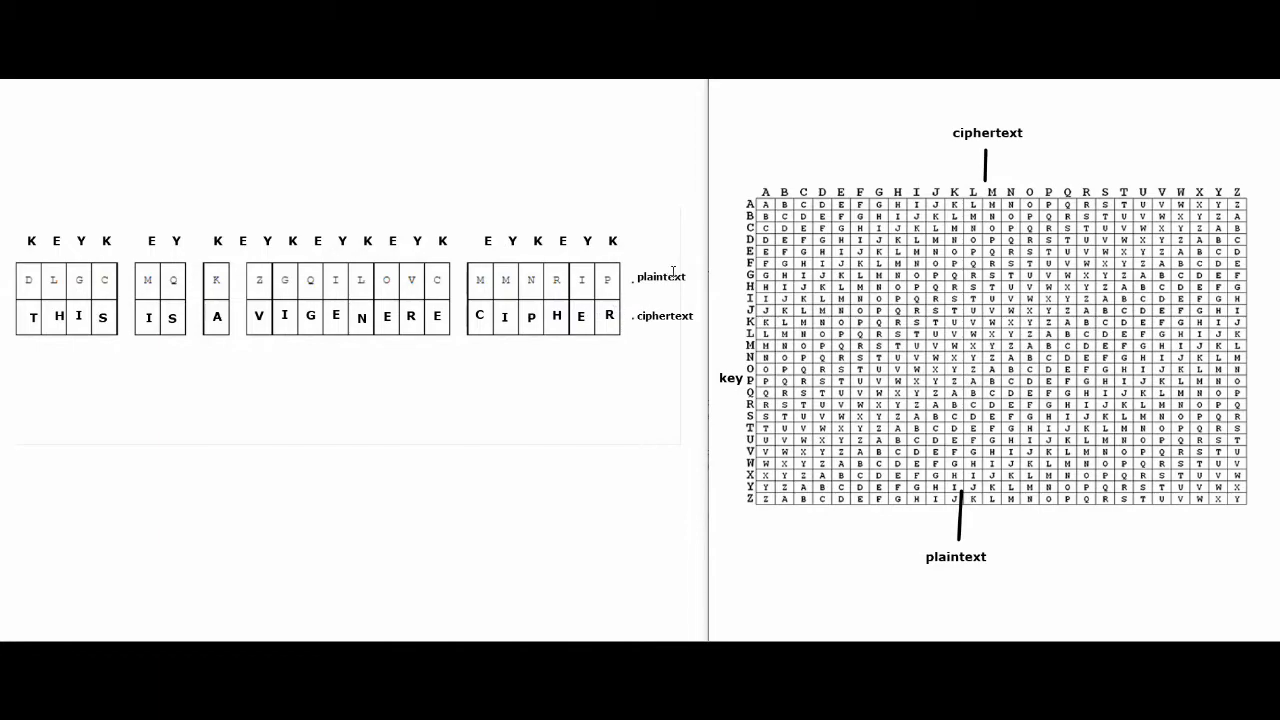
pyautogui.moveTo(539, 368)
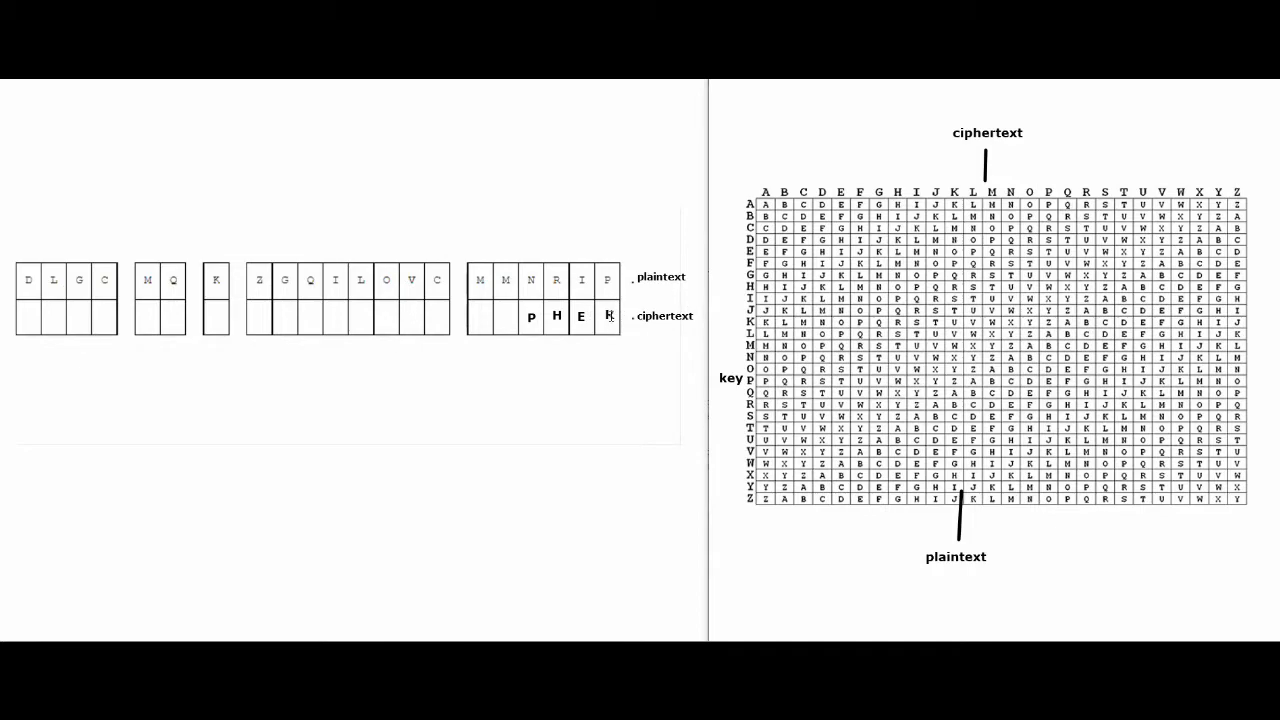
# Step: Type letters R, Y and D into the worksheet boxes, then click away
pyautogui.write('R')
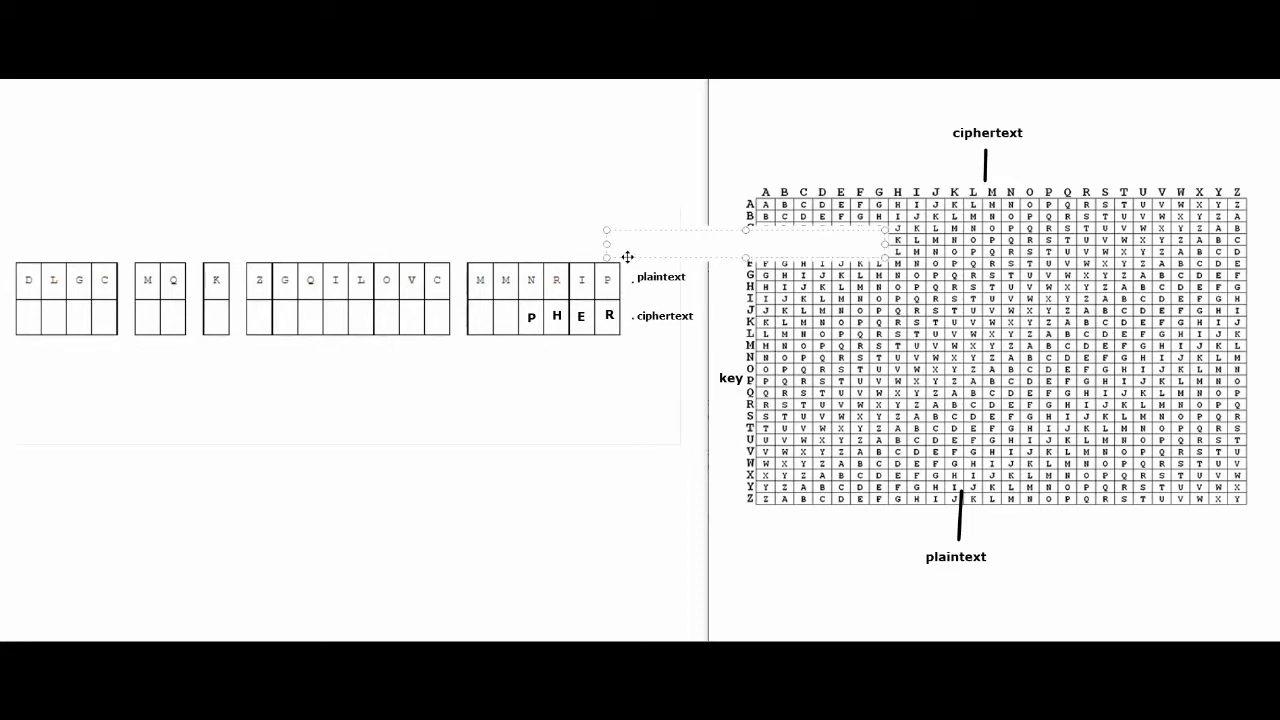
pyautogui.write('Y')
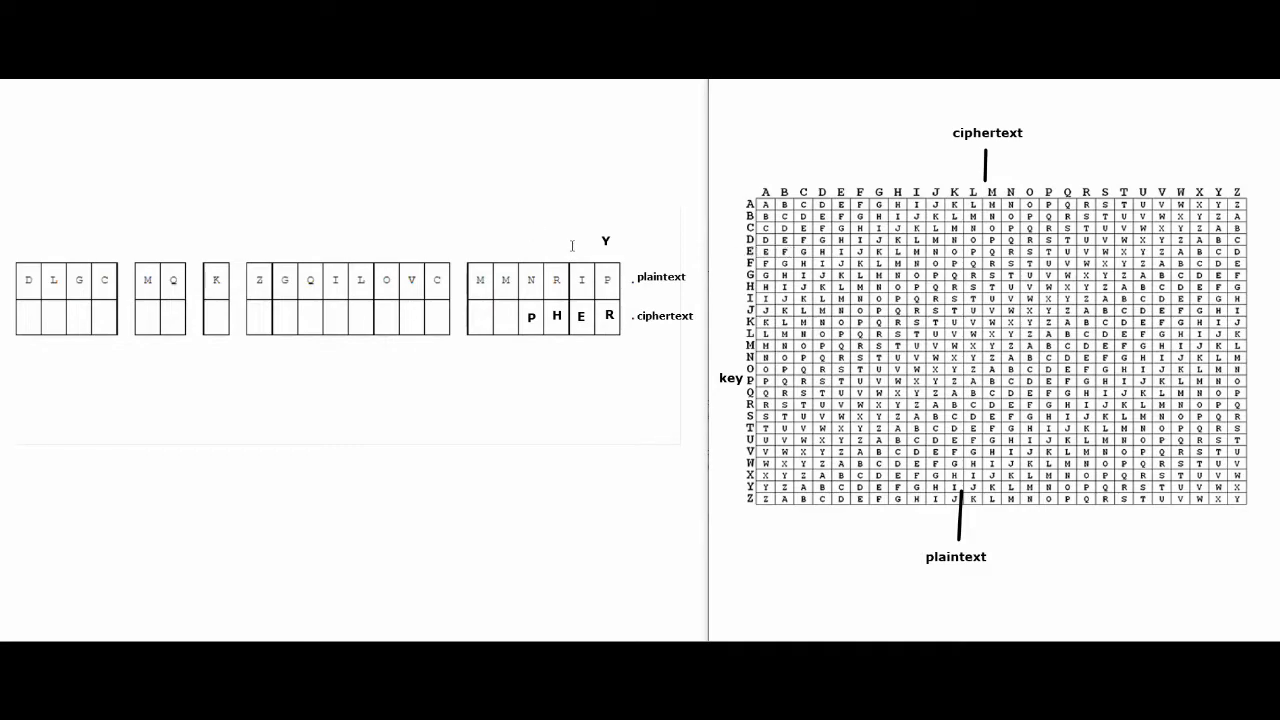
pyautogui.moveTo(591, 367)
pyautogui.write('E ')
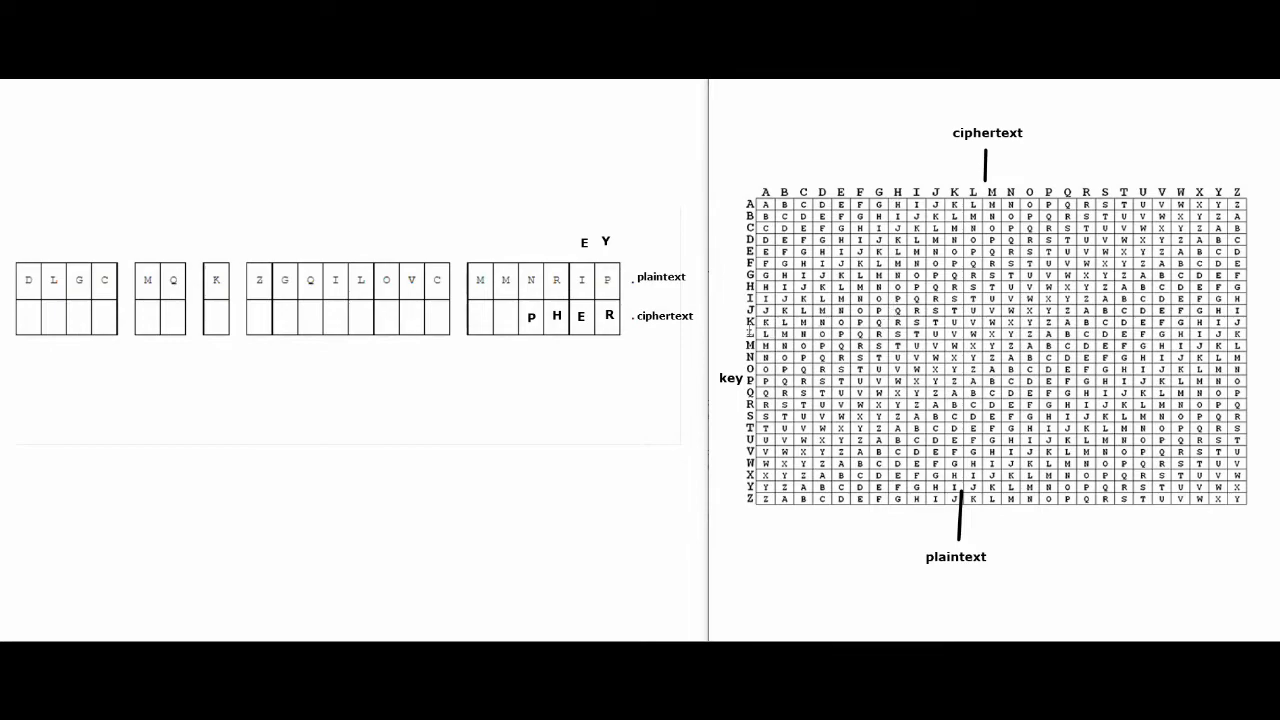
pyautogui.moveTo(545, 243)
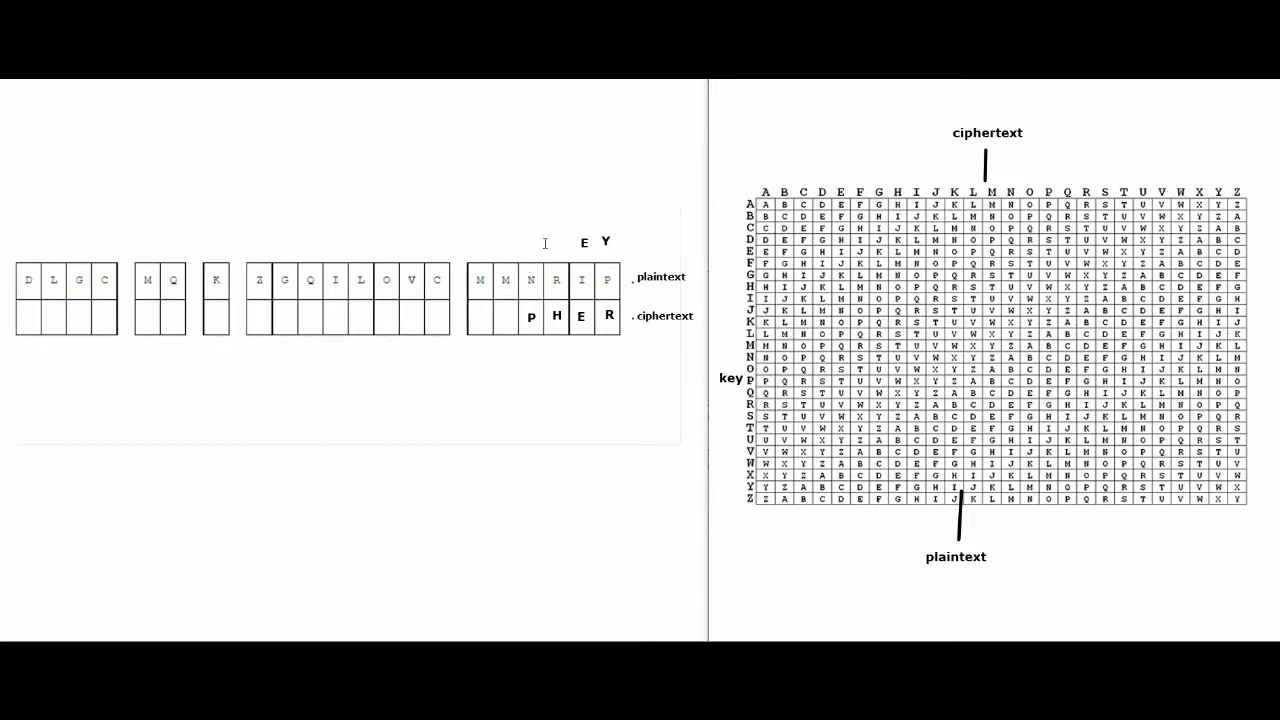
pyautogui.write('D')
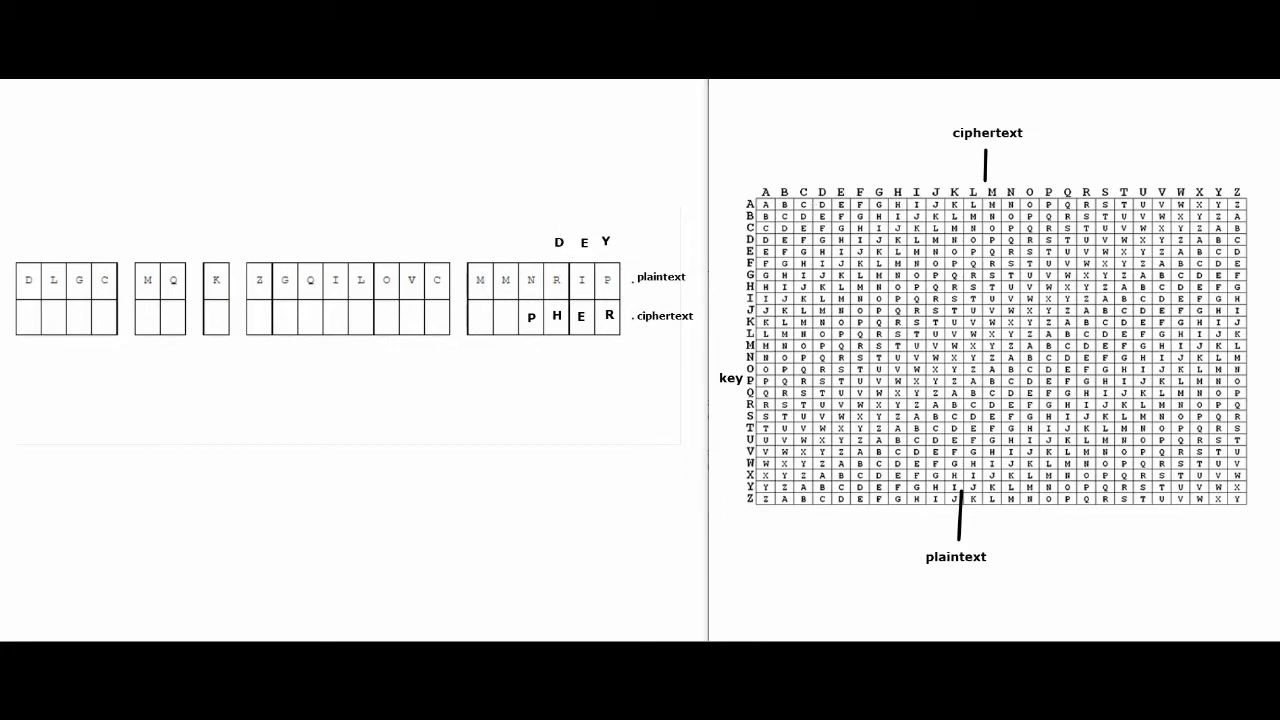
pyautogui.moveTo(560, 235)
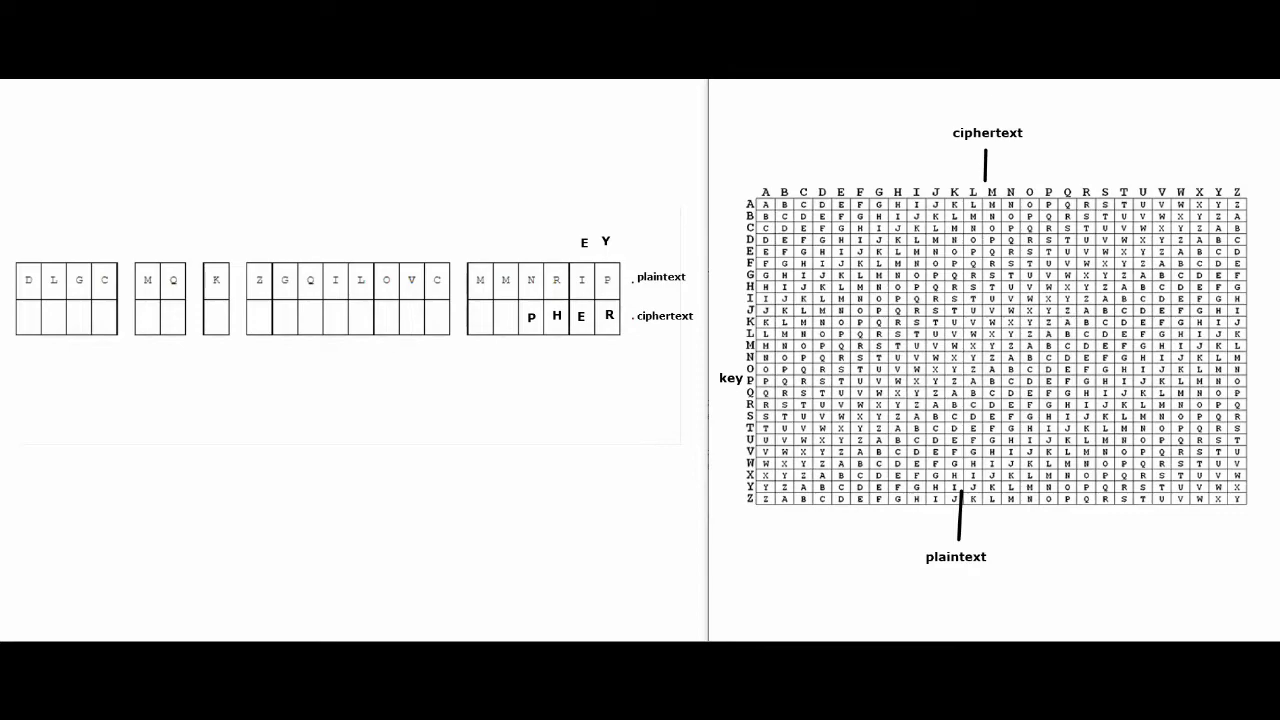
pyautogui.moveTo(548, 241)
pyautogui.write('K')
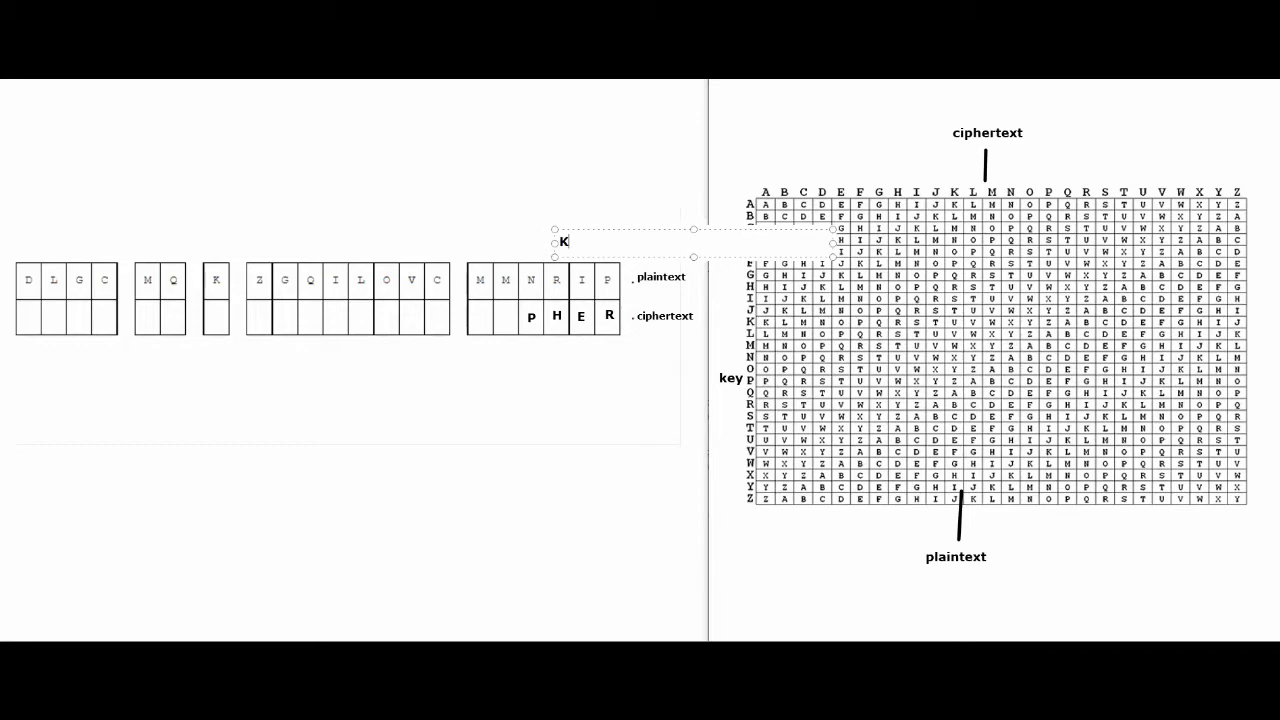
pyautogui.moveTo(590, 253)
pyautogui.write(' E Y')
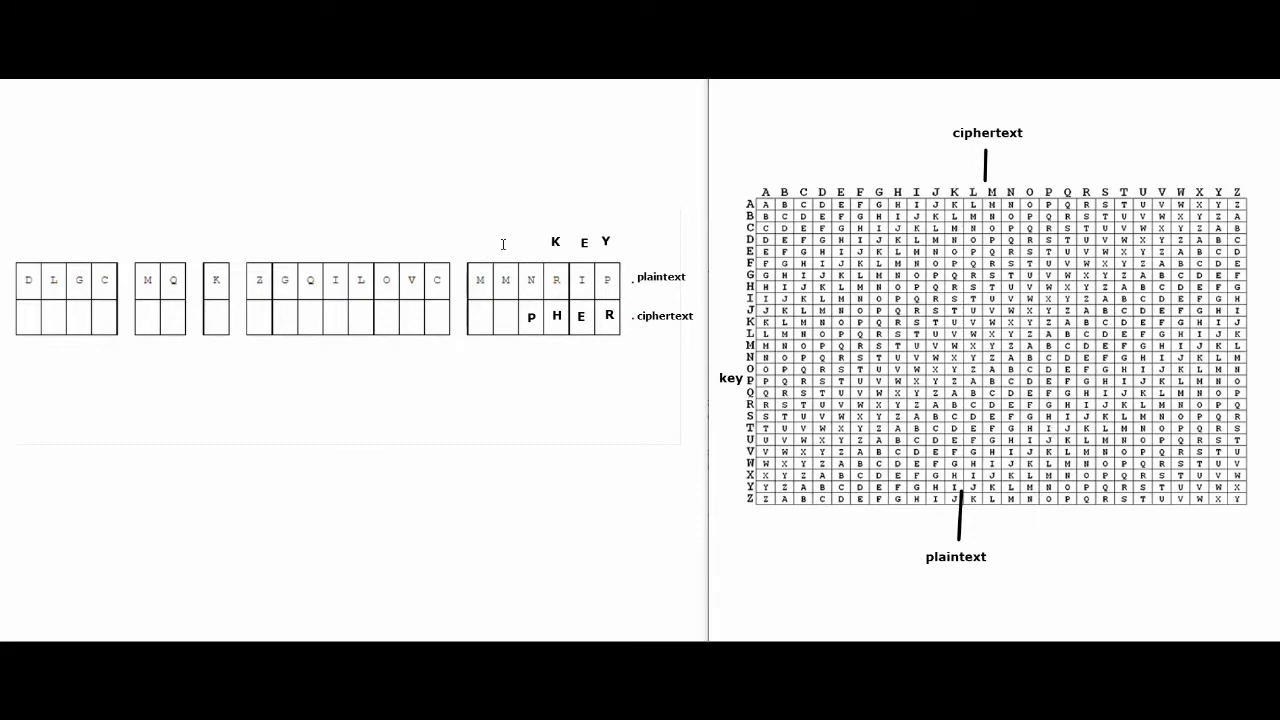
pyautogui.click(583, 242)
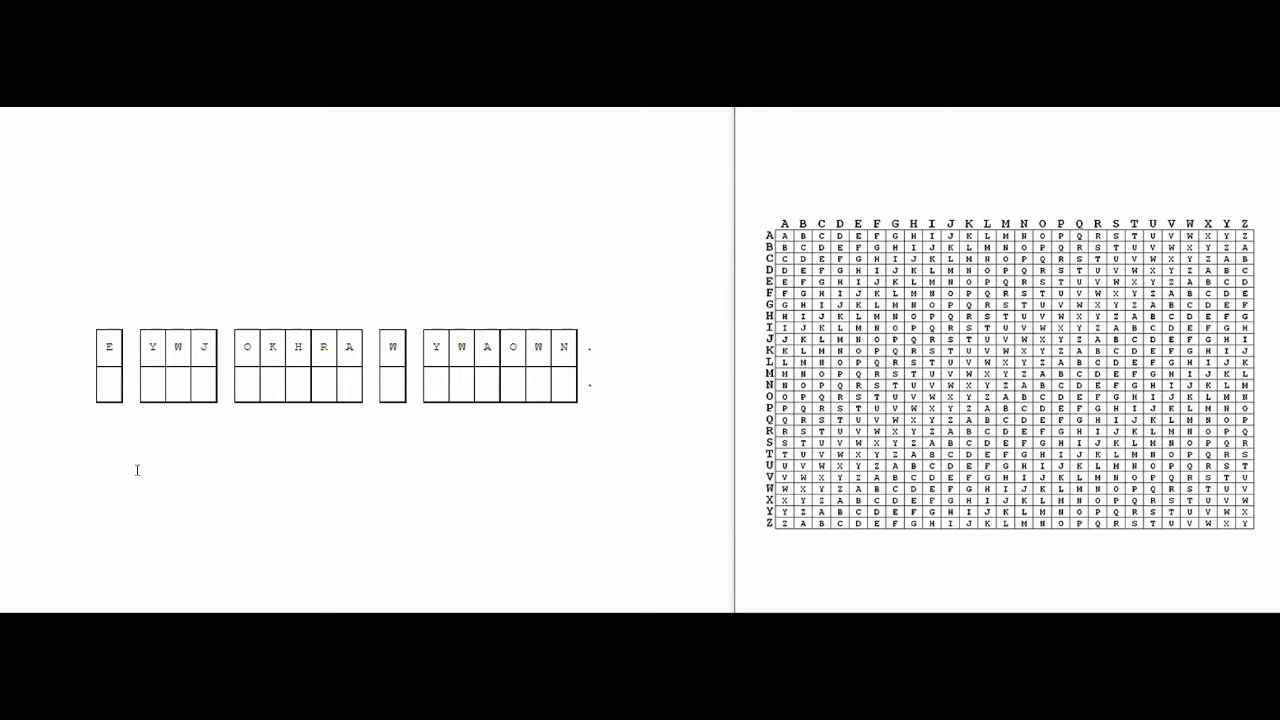
pyautogui.moveTo(160, 475)
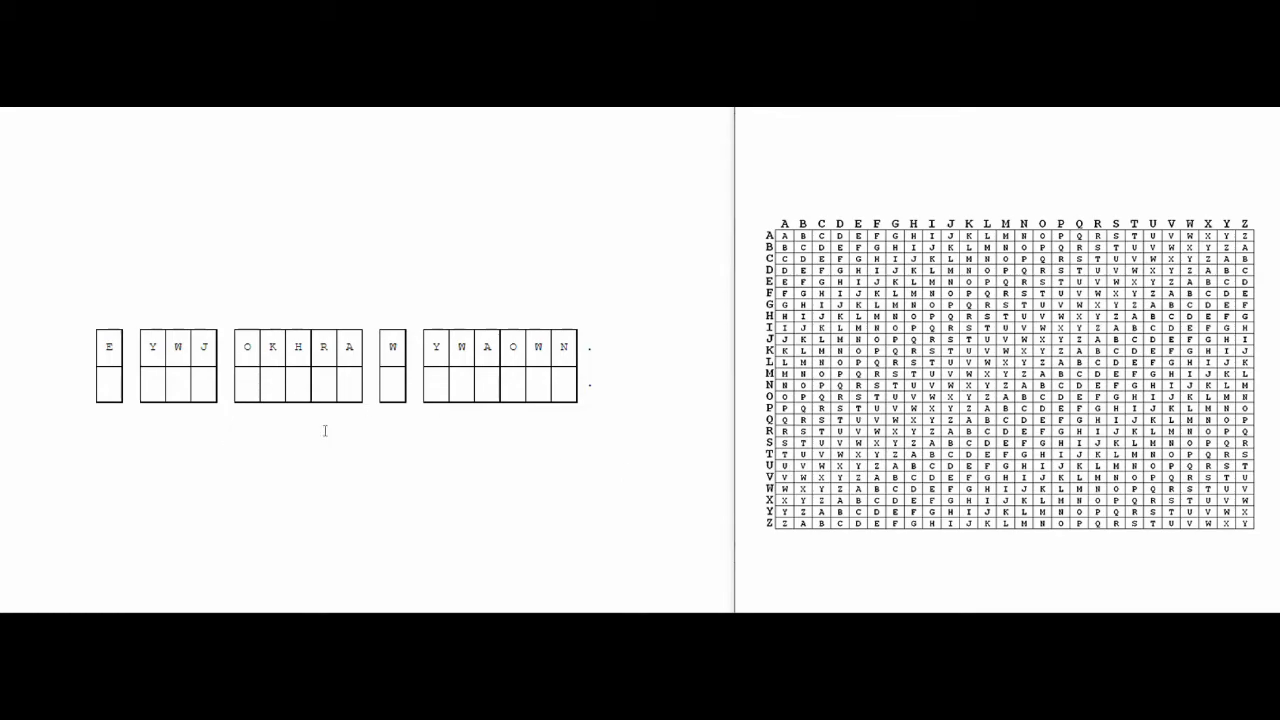
pyautogui.moveTo(170, 424)
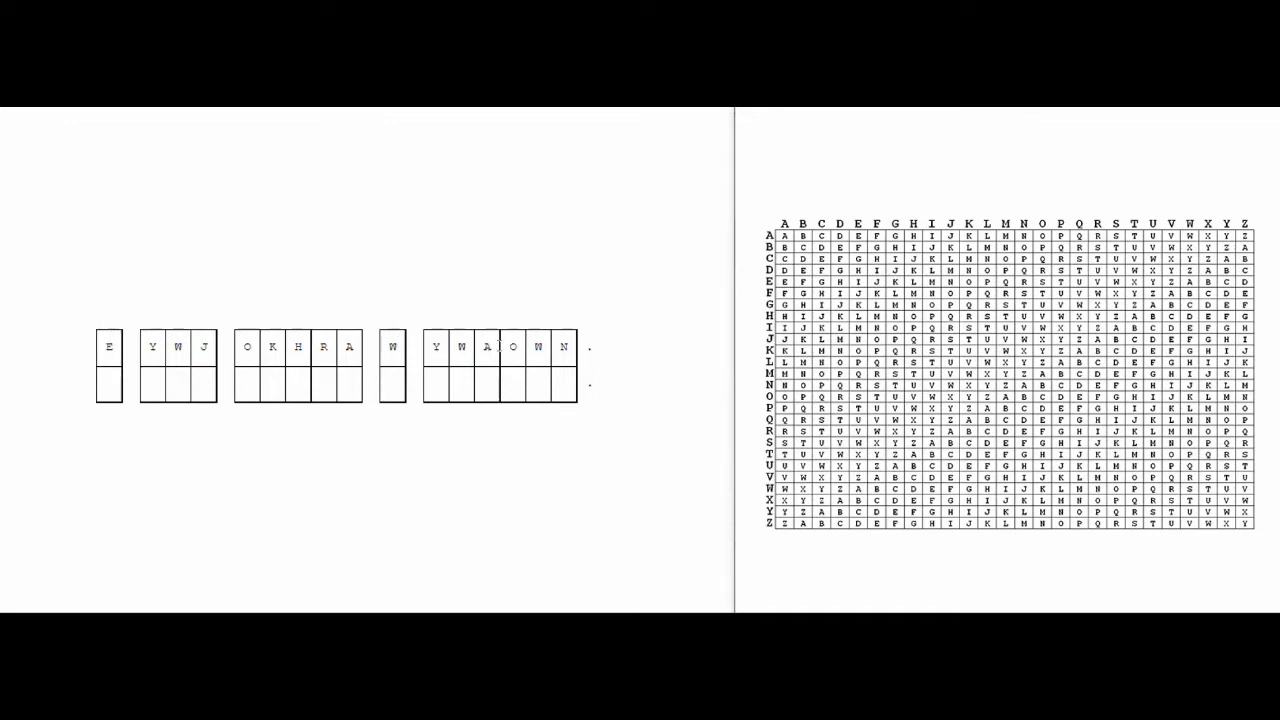
# Step: Bring up the Caesar worksheet with cipher 'E YWJ OKHRA W YWAOWN' and blank answer boxes
pyautogui.click(509, 346)
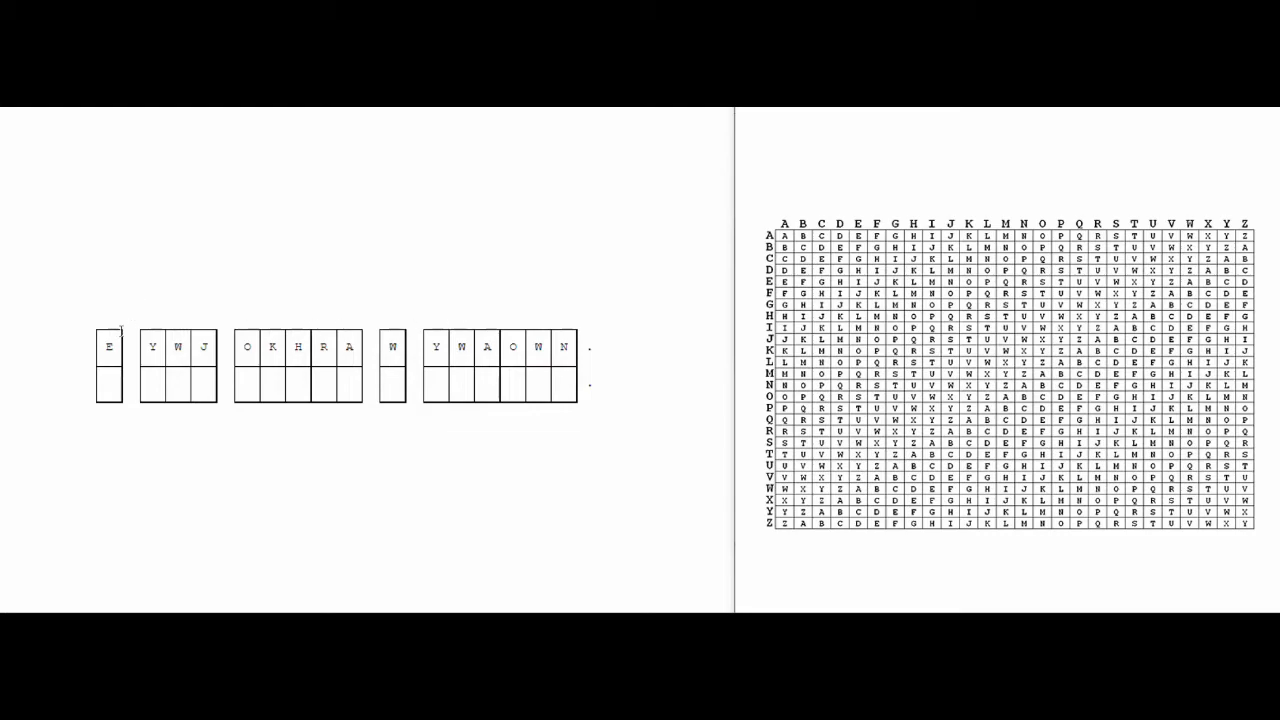
pyautogui.moveTo(434, 275)
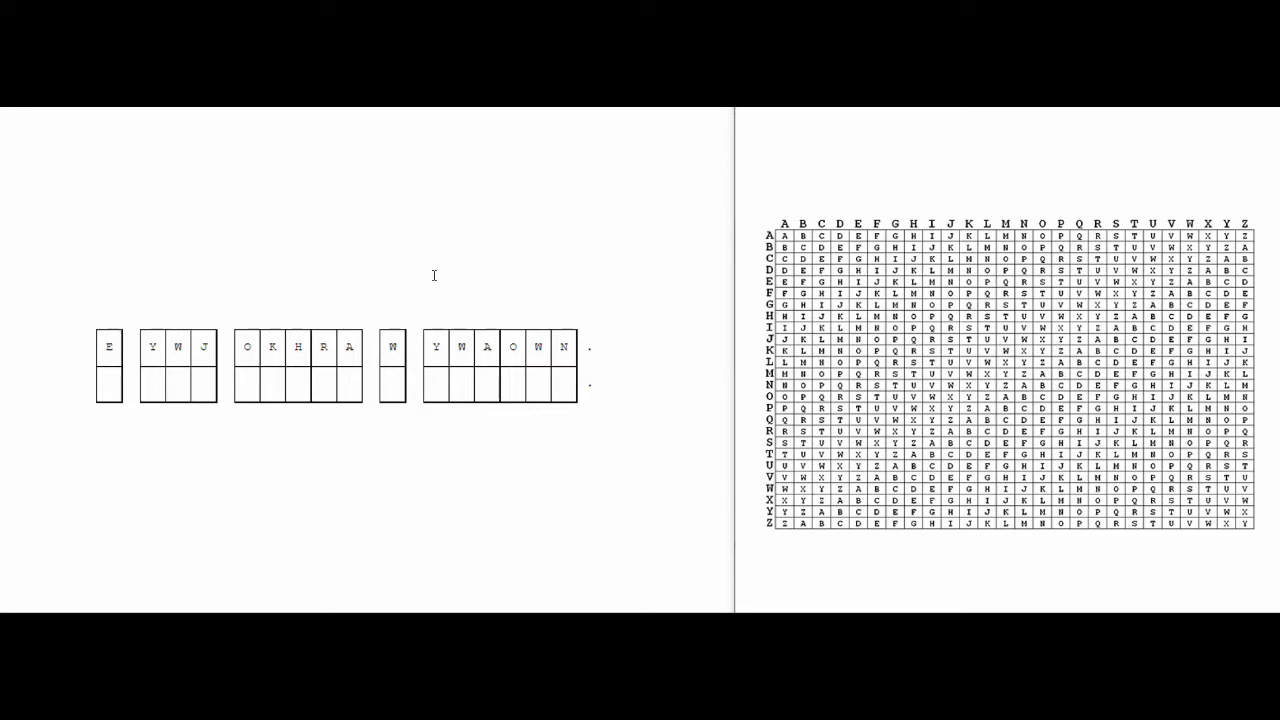
pyautogui.moveTo(291, 276)
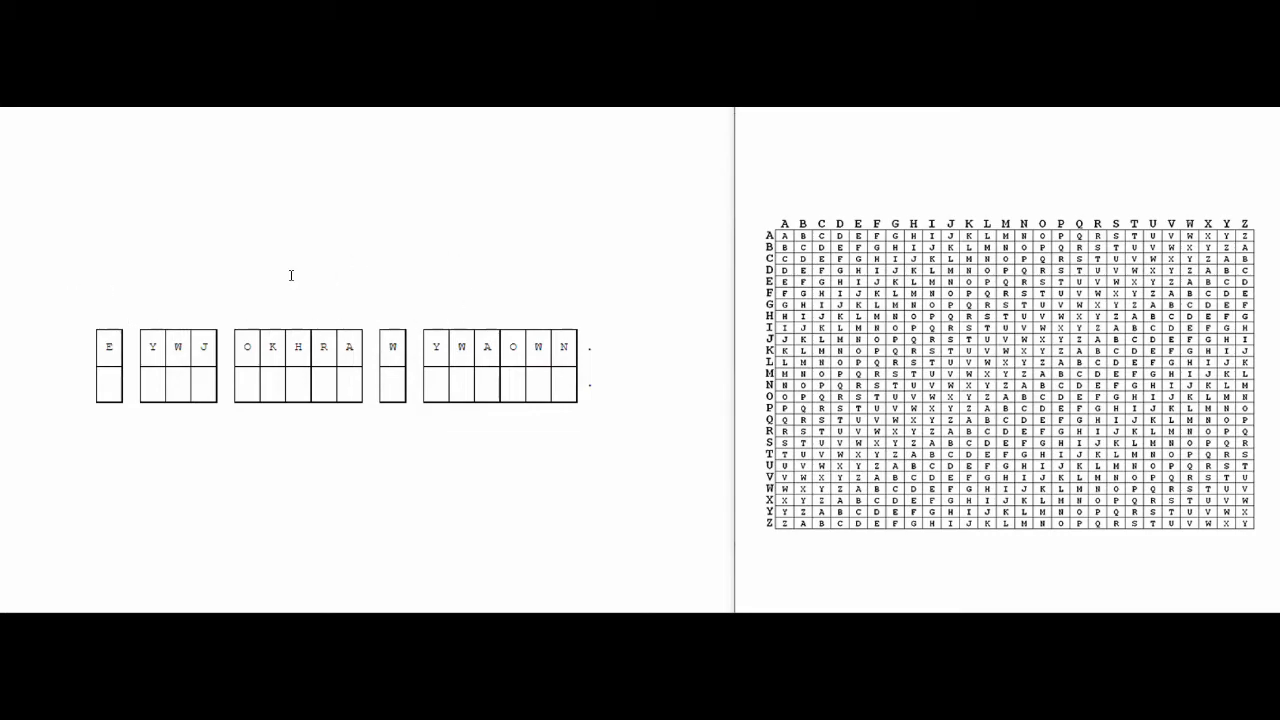
pyautogui.moveTo(141, 312)
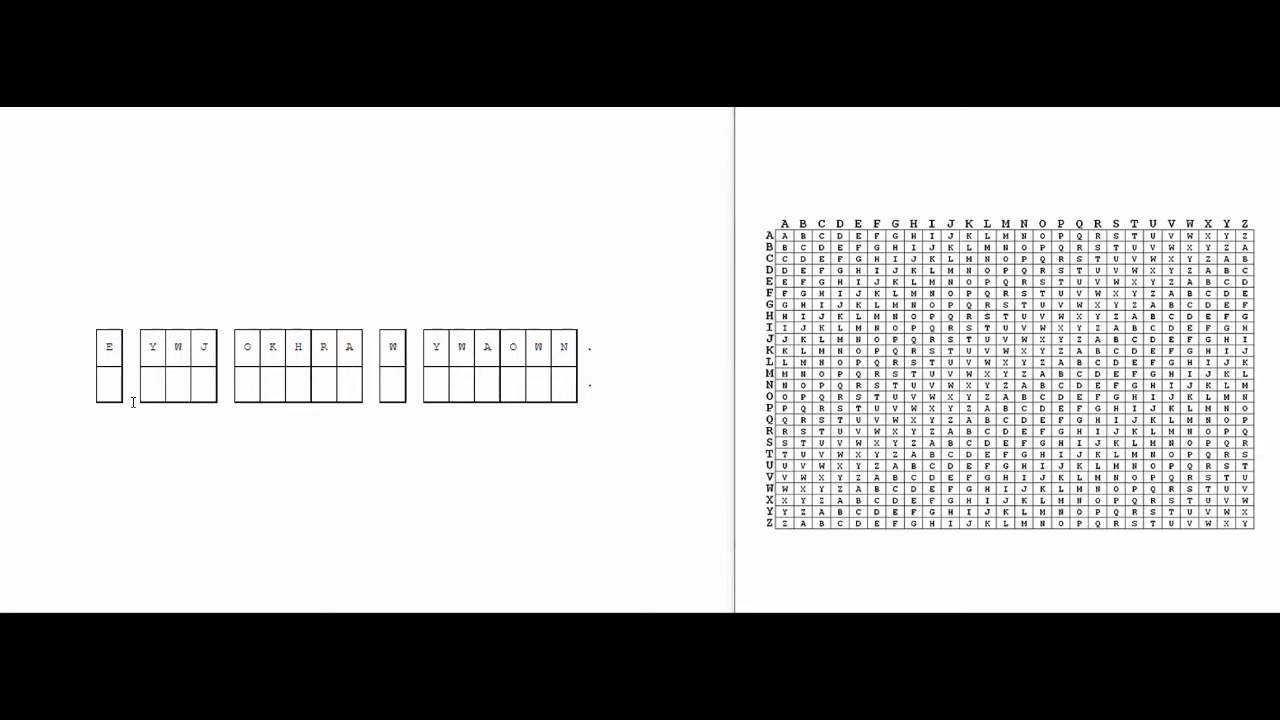
pyautogui.moveTo(182, 486)
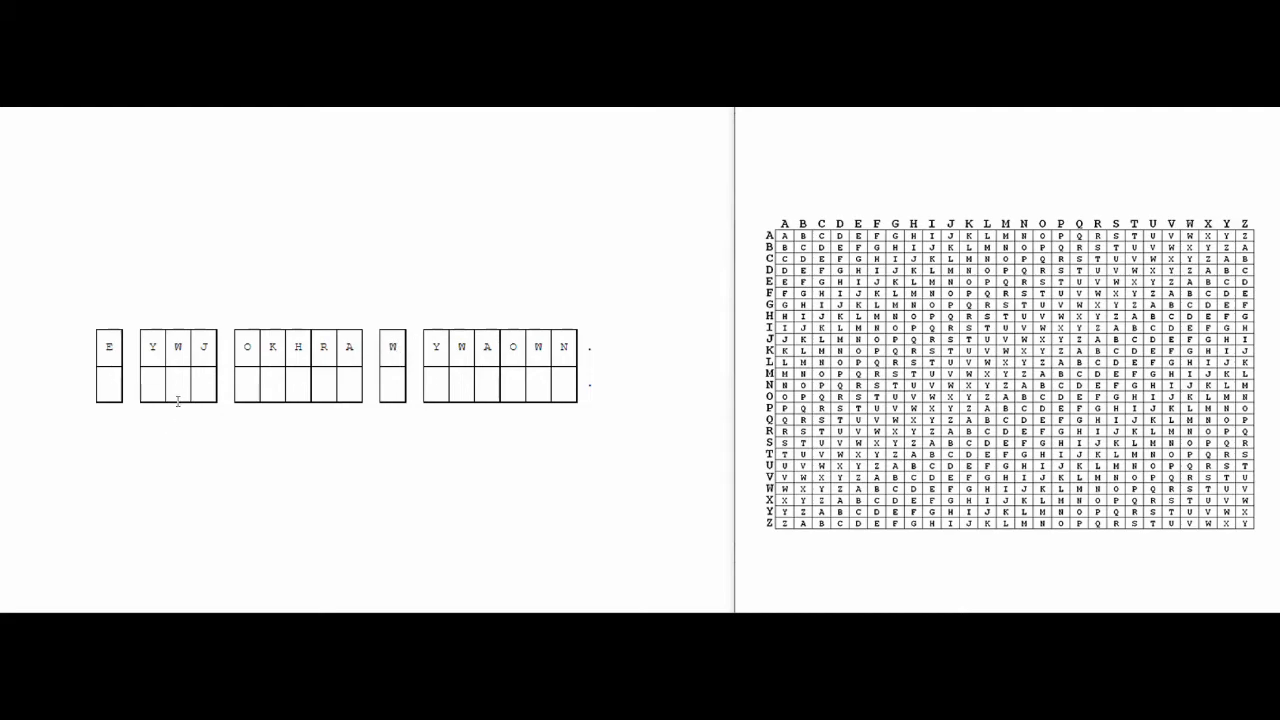
pyautogui.moveTo(136, 477)
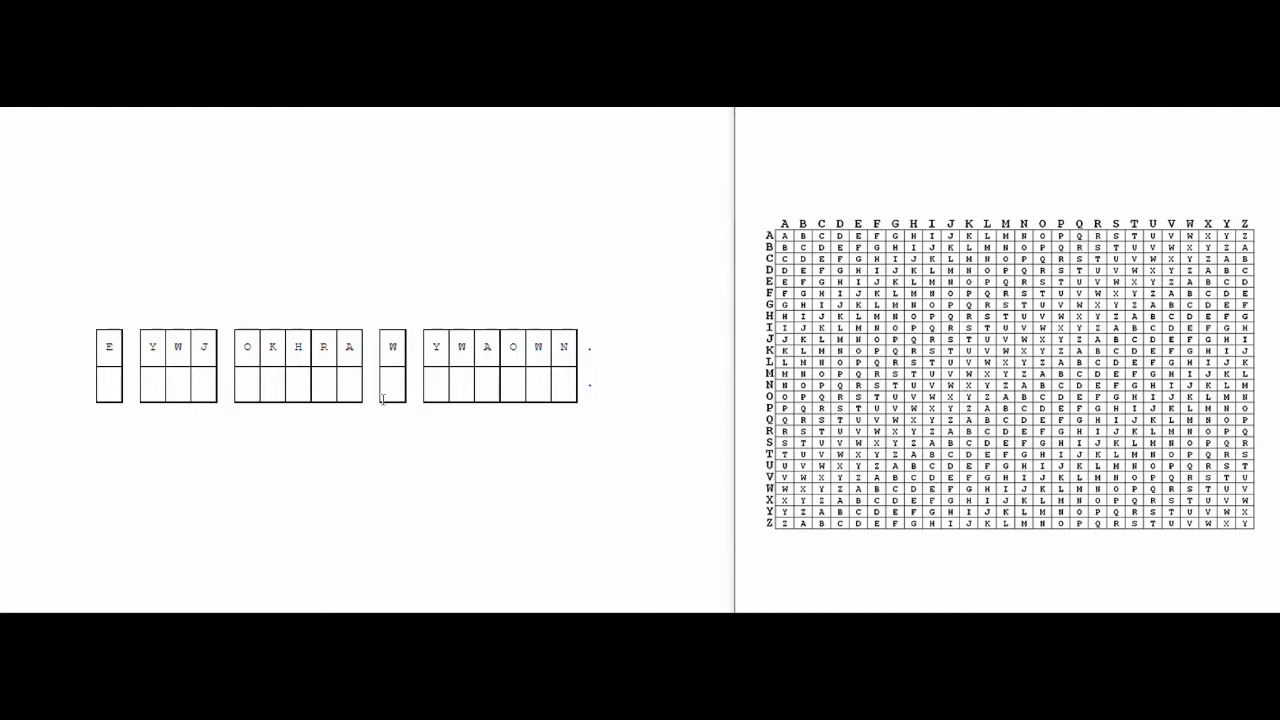
pyautogui.moveTo(386, 393)
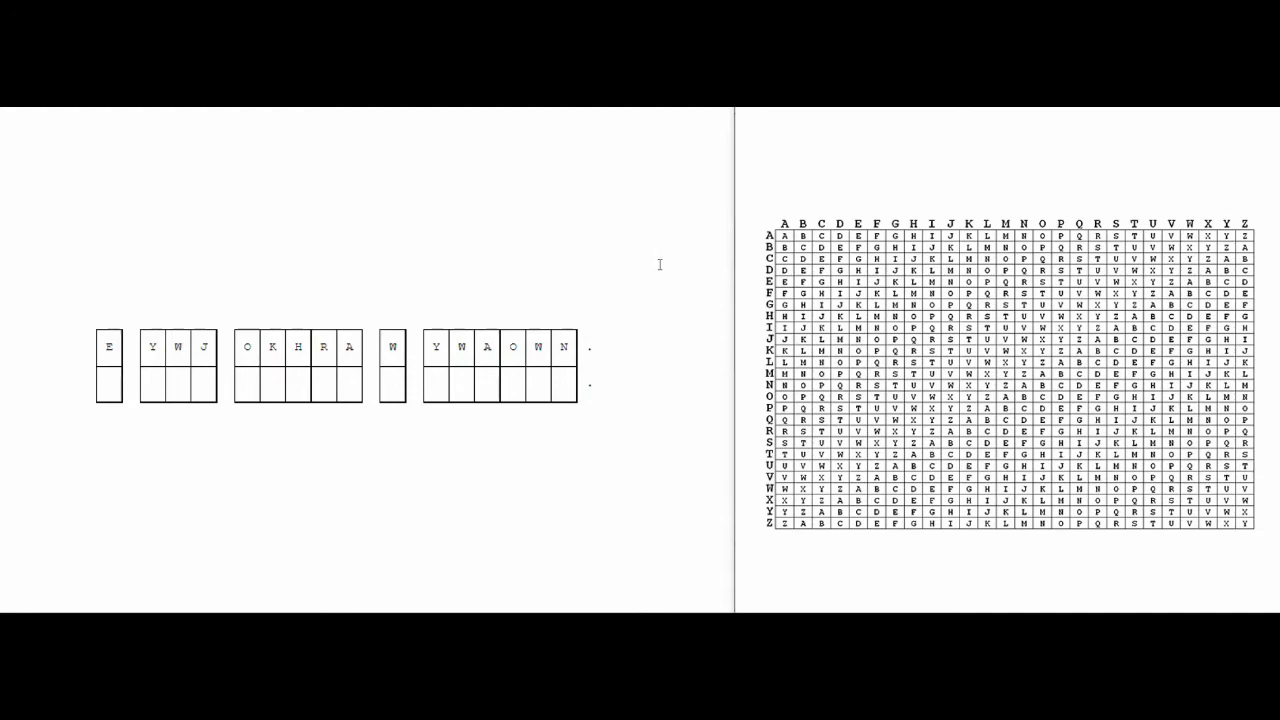
pyautogui.moveTo(707, 477)
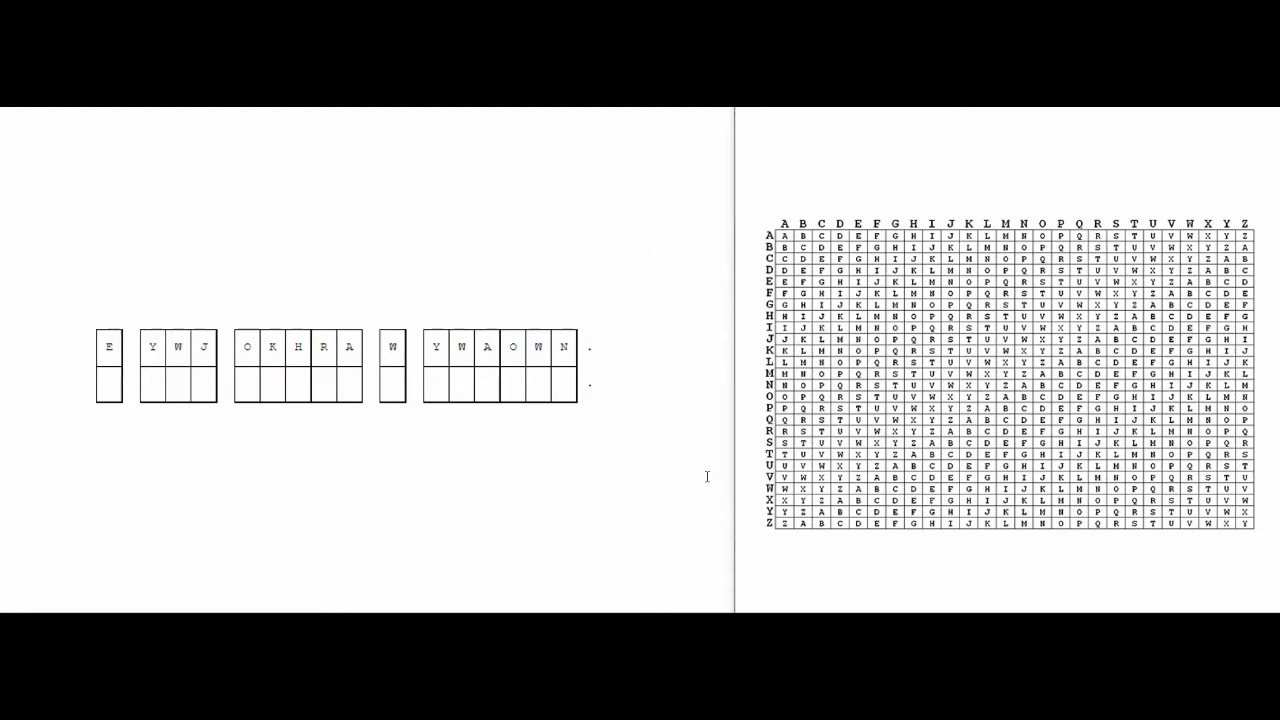
pyautogui.moveTo(718, 471)
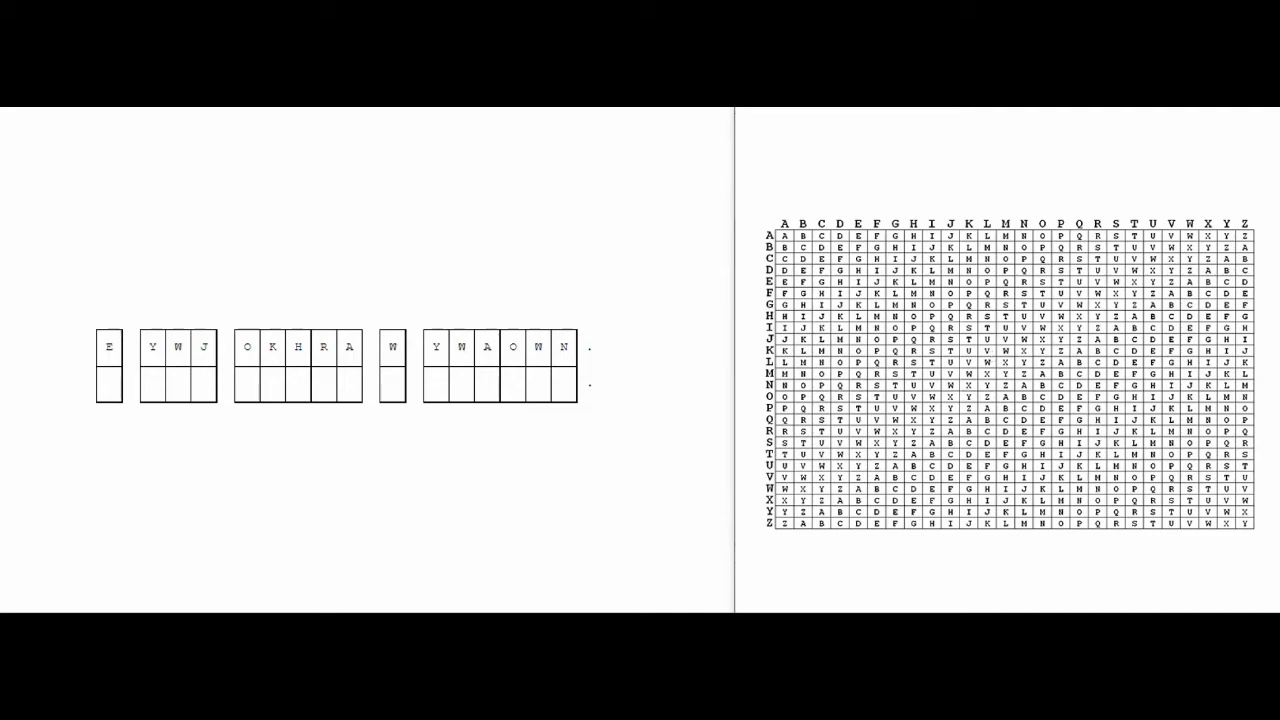
pyautogui.moveTo(654, 251)
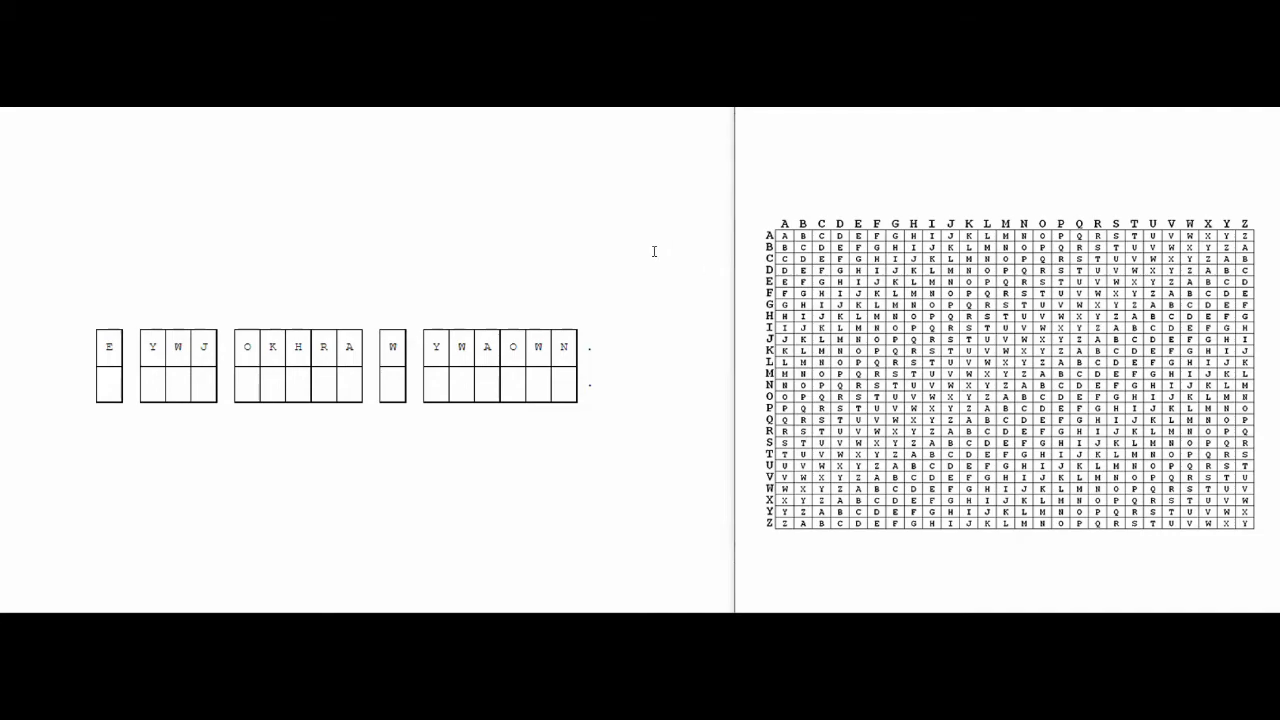
pyautogui.moveTo(780, 200)
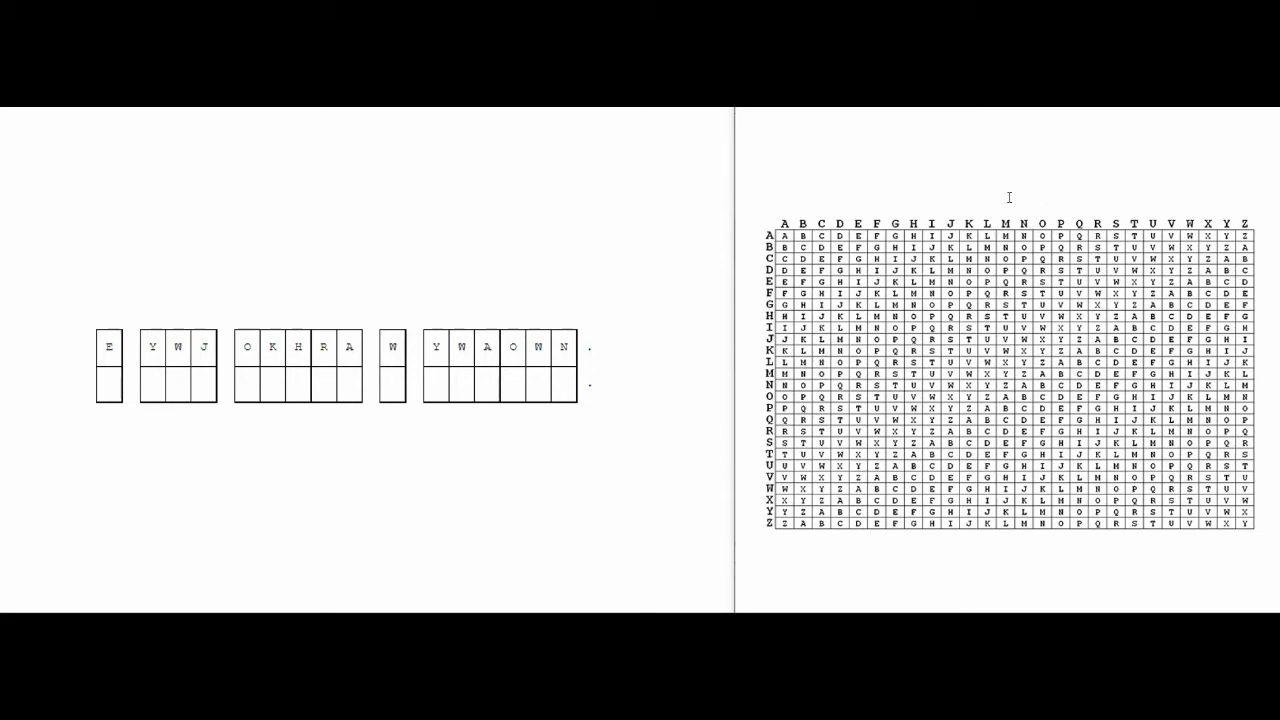
pyautogui.moveTo(849, 206)
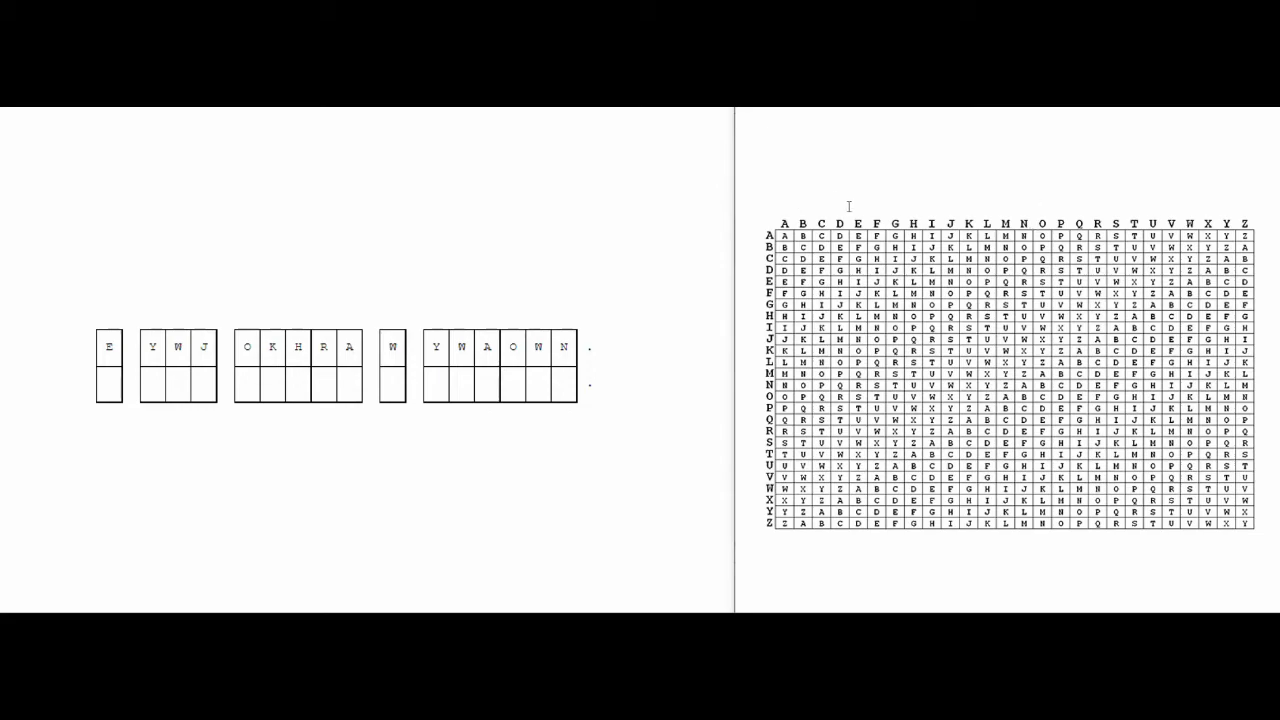
pyautogui.moveTo(853, 205)
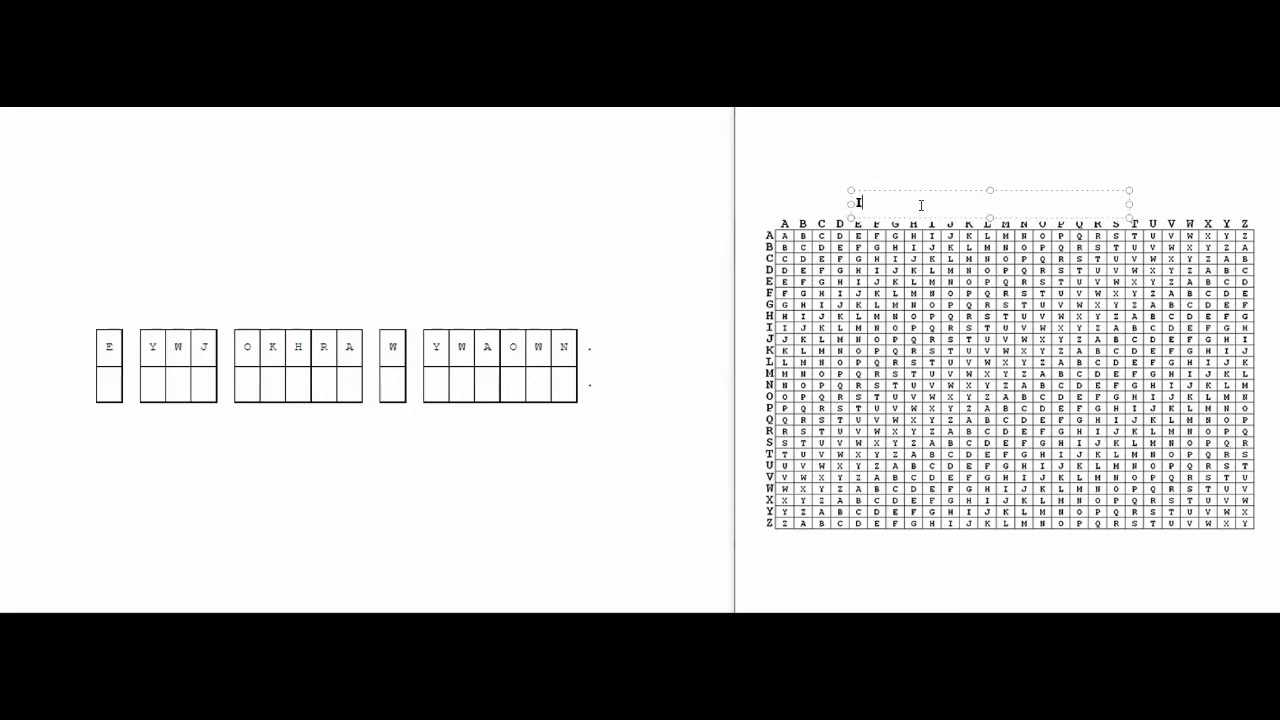
# Step: Add the shifted alphabet 'EFGHIJKLMNOPQRSTUVWXYZABCD' above the table's header row
pyautogui.write('EFGHIJKLMNOPQRSTUVWXYZABCD')
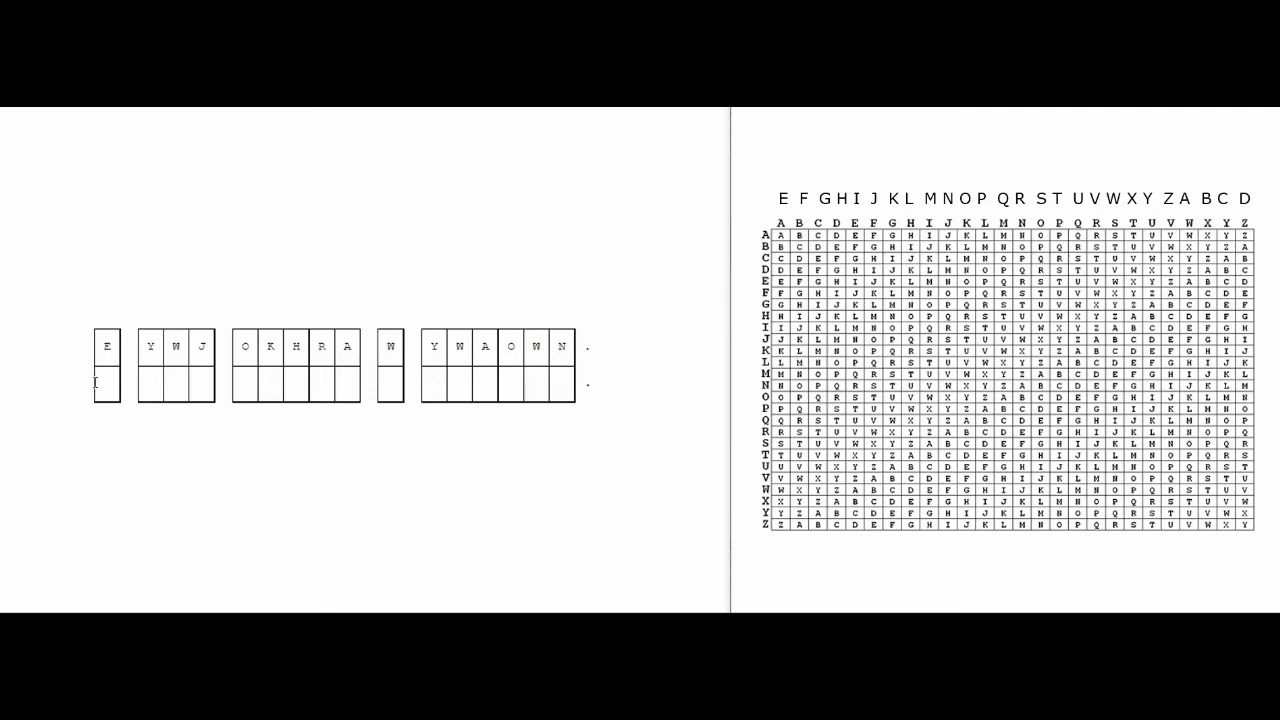
# Step: Fill the Caesar answer boxes to read 'I CAN SOLVE A CAESAR'
pyautogui.click(105, 383)
pyautogui.write('I')
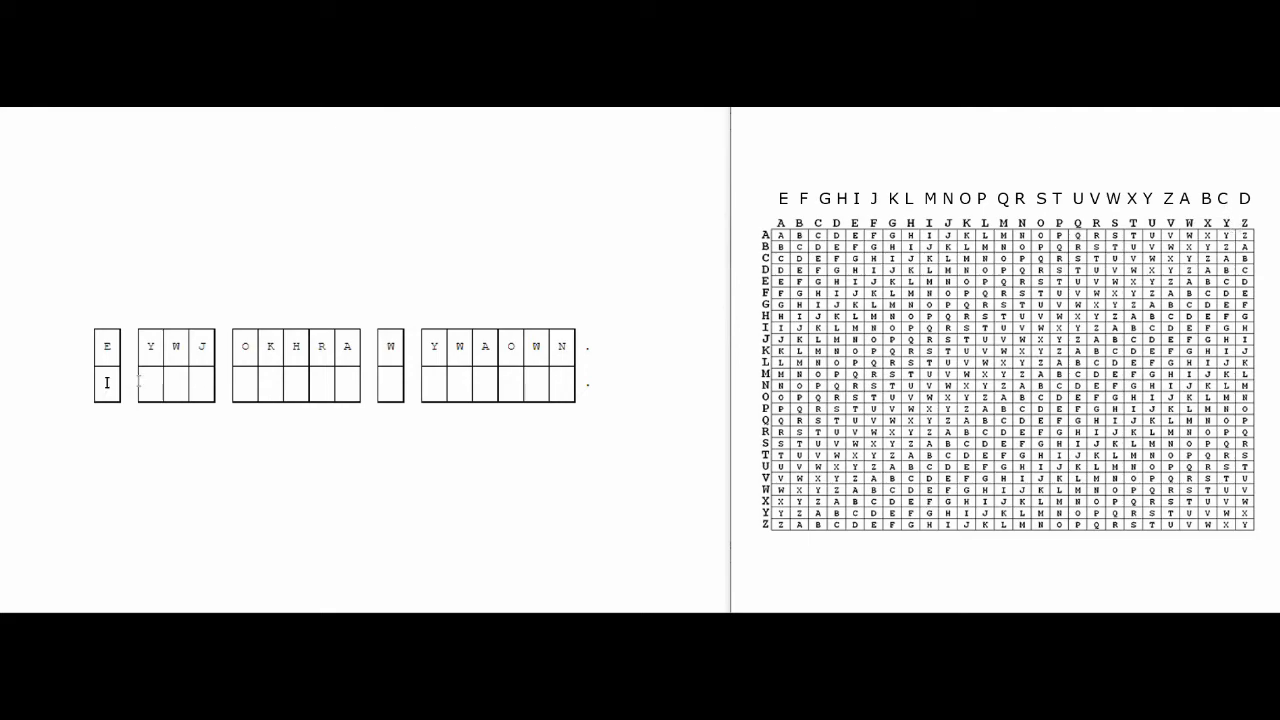
pyautogui.write('C')
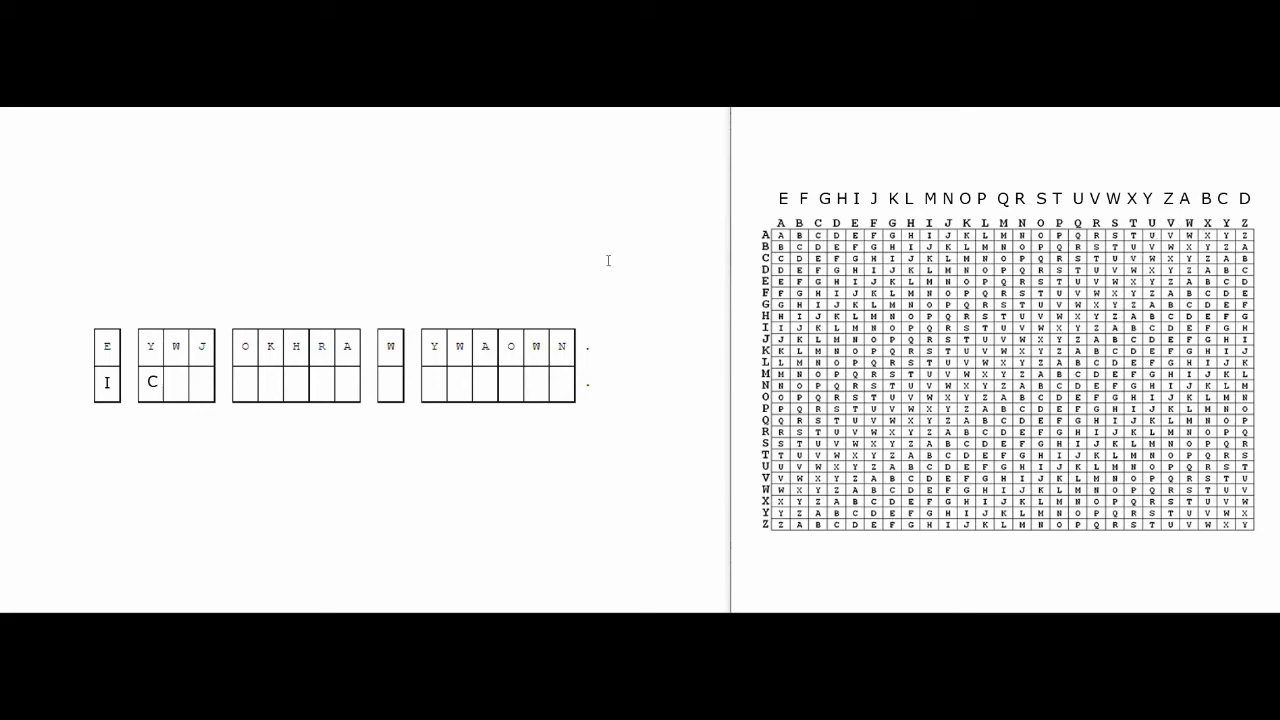
pyautogui.write('AN SOLVE A CAESAR')
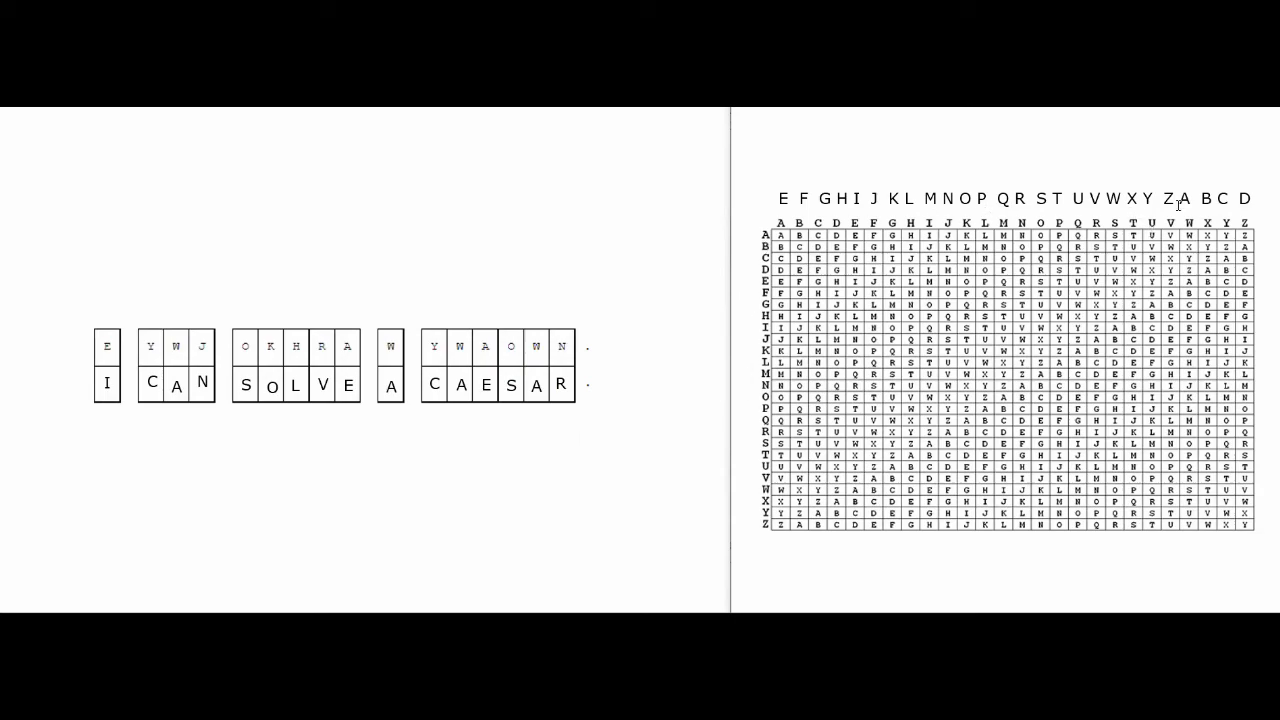
pyautogui.moveTo(905, 535)
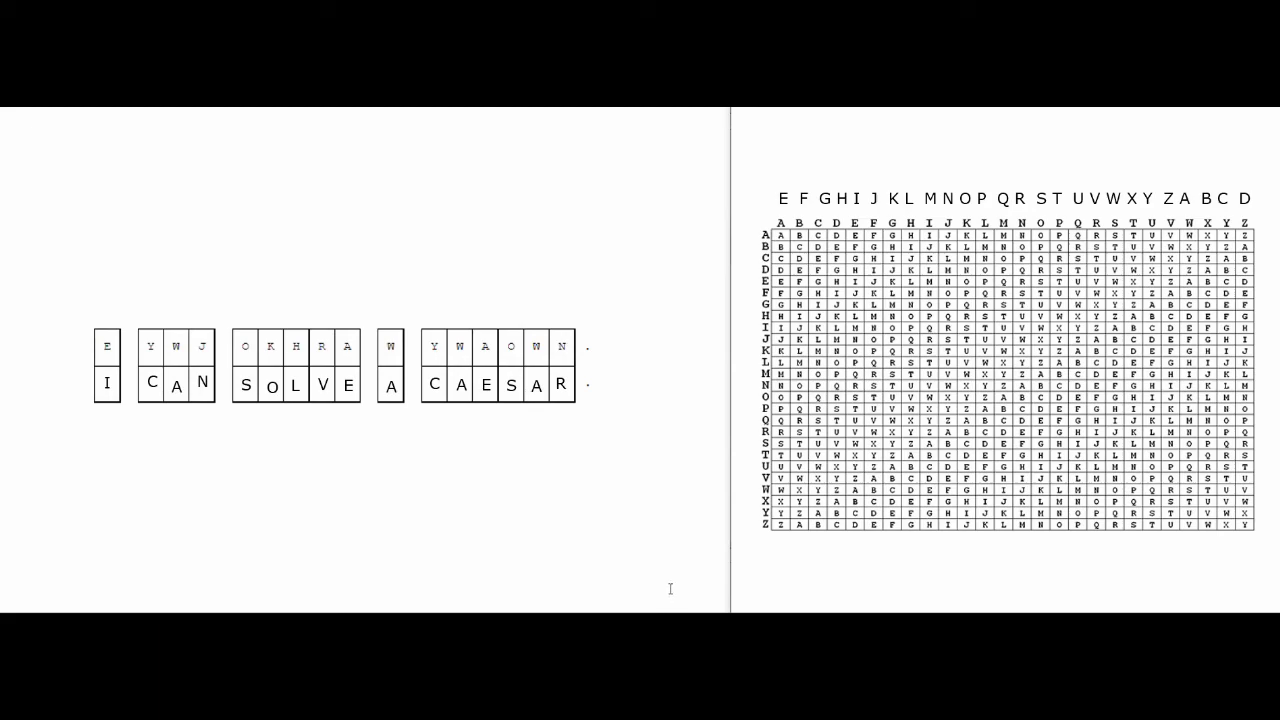
pyautogui.moveTo(673, 580)
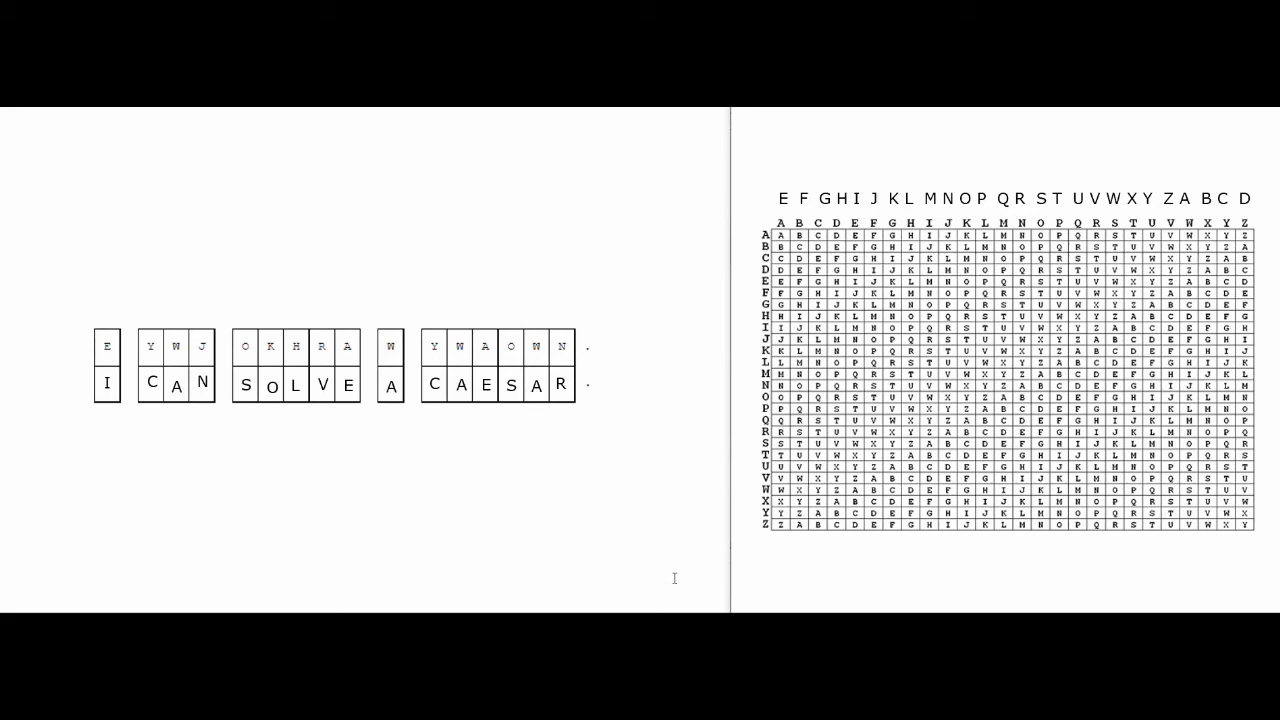